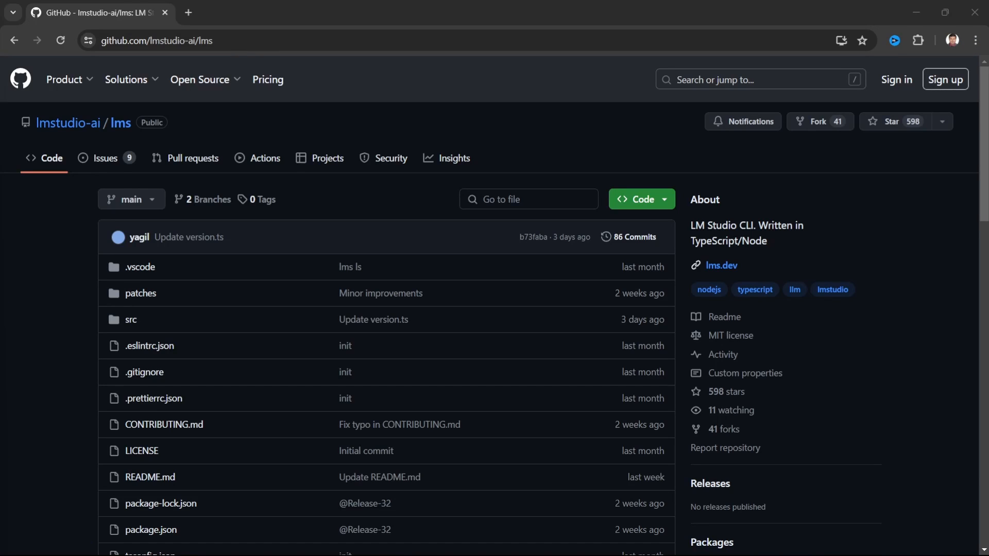
Scroll the lmstudio-ai/lms README to the Installation section and highlight the required LM Studio version note.
{"action": "left_click", "coordinate": [253, 40]}
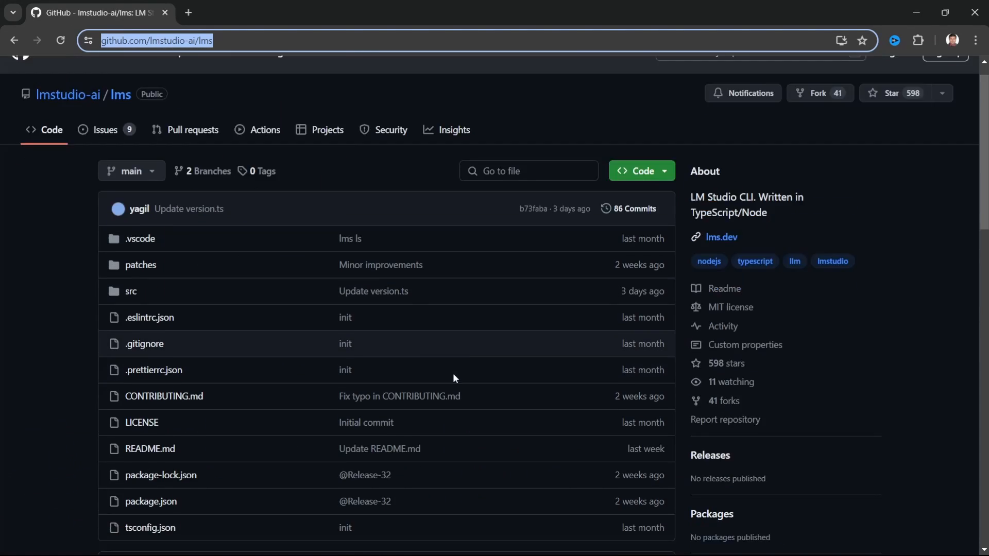
{"action": "scroll", "scroll_direction": "down", "scroll_amount": 3}
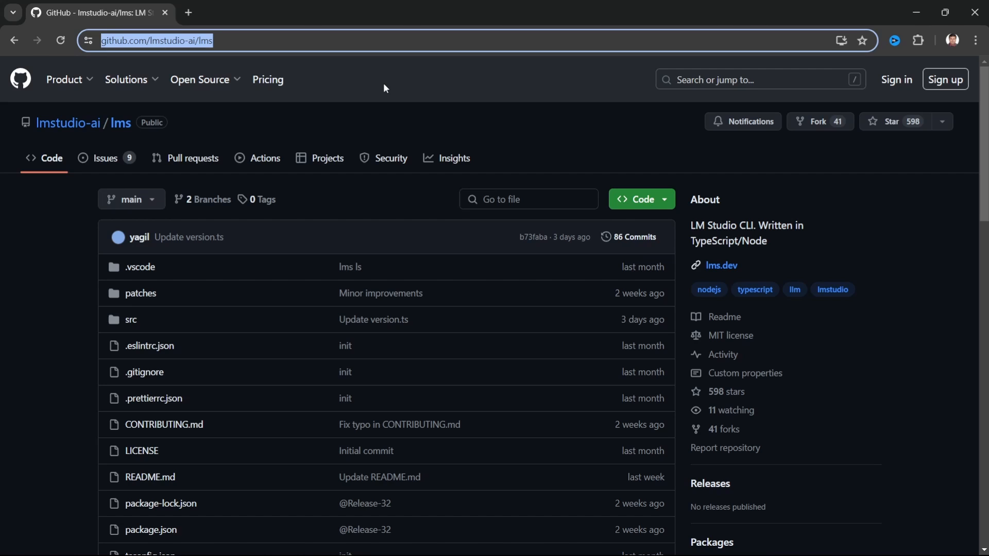
{"action": "mouse_move", "coordinate": [433, 179]}
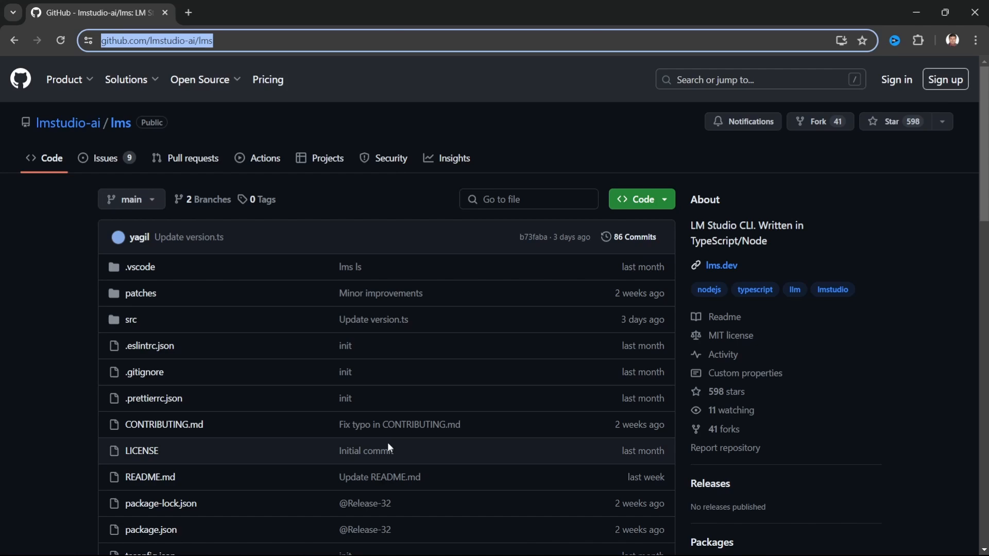
{"action": "scroll", "scroll_direction": "down", "scroll_amount": 3}
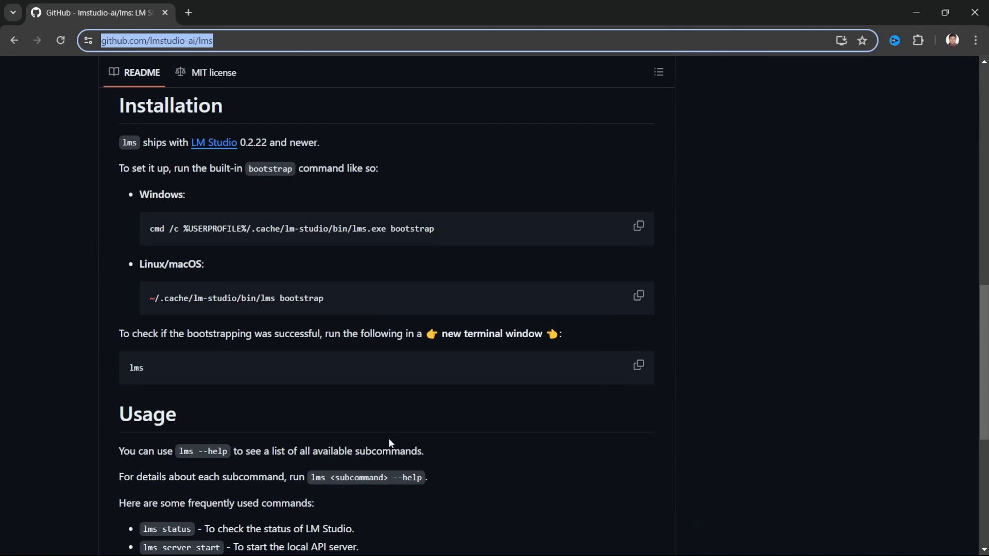
{"action": "scroll", "scroll_direction": "up", "scroll_amount": 3}
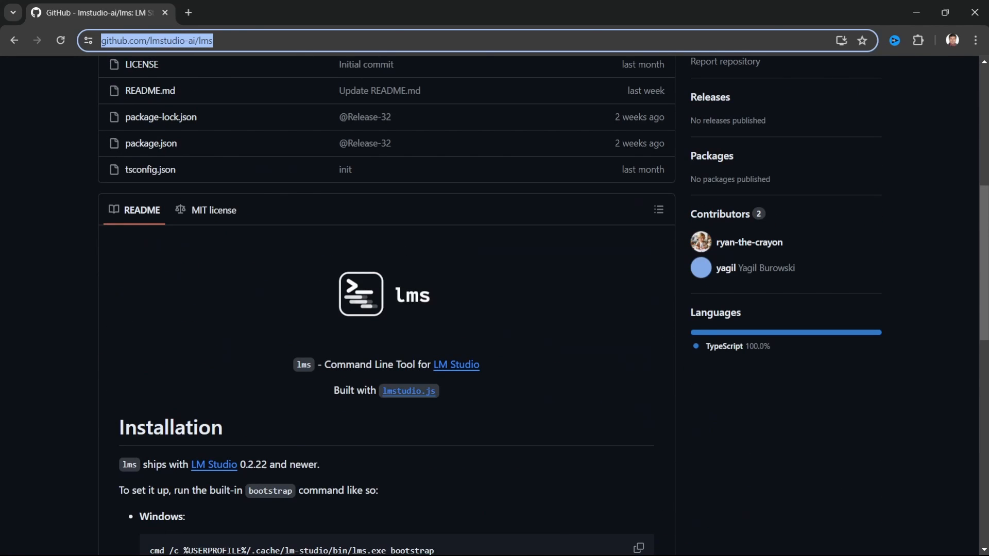
{"action": "scroll", "scroll_direction": "down", "scroll_amount": 3}
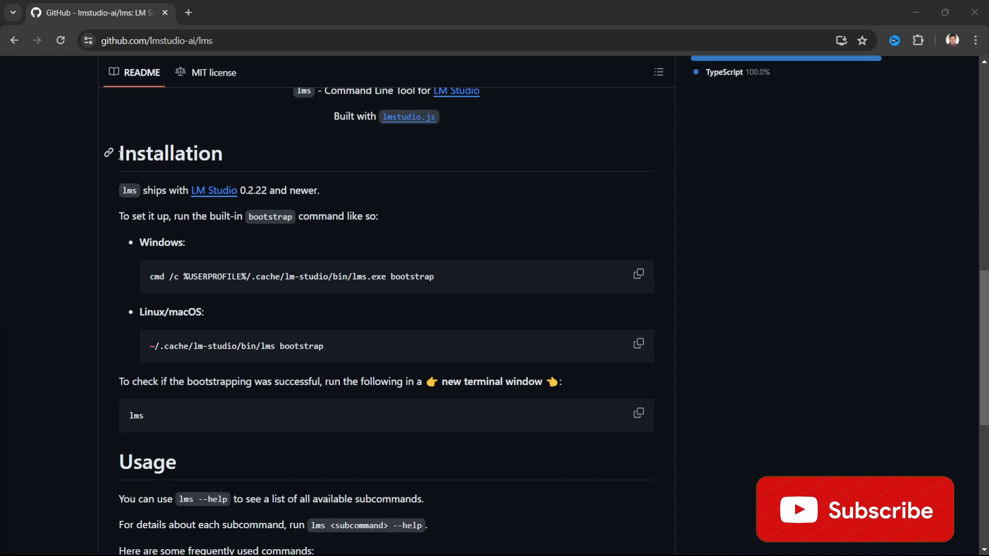
{"action": "double_click", "coordinate": [170, 152]}
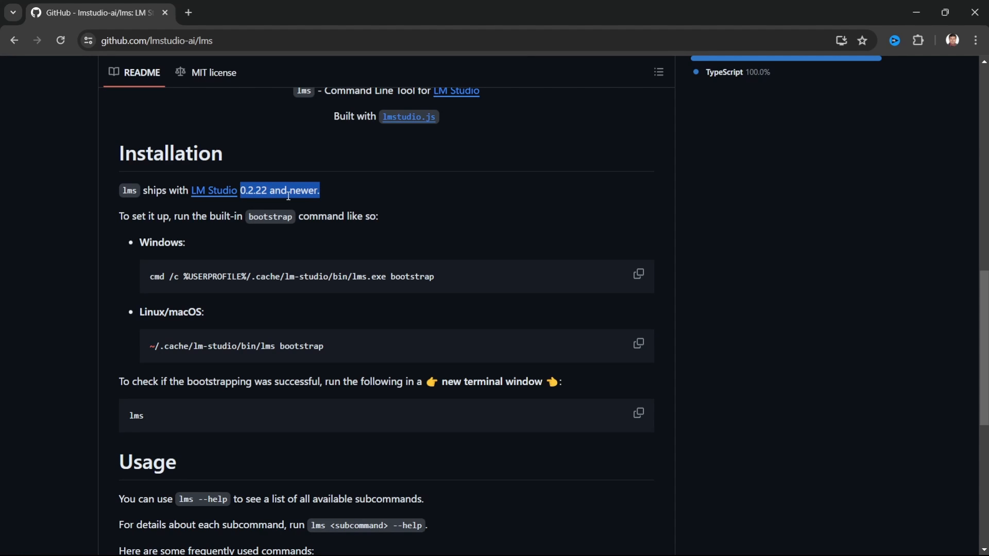
{"action": "left_click", "coordinate": [231, 246]}
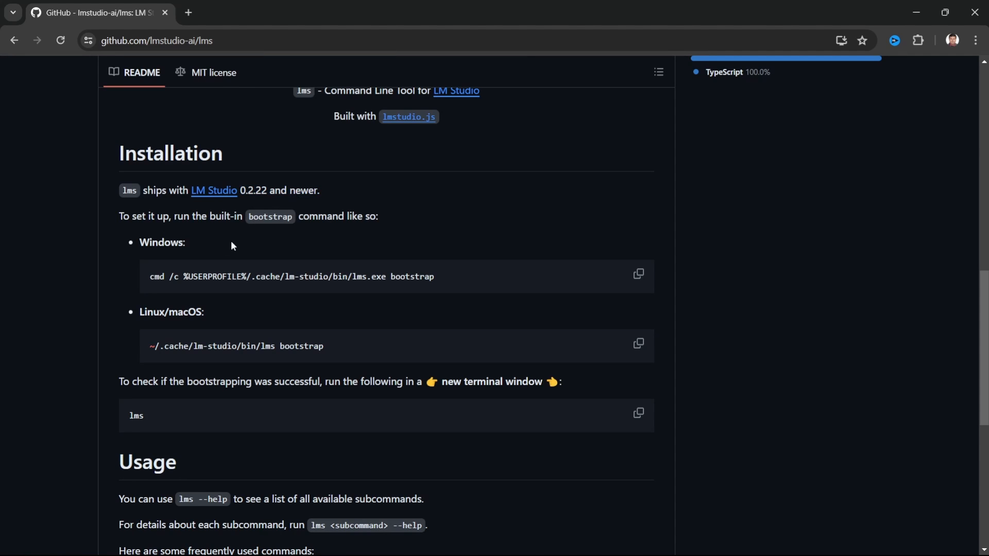
{"action": "mouse_move", "coordinate": [253, 190]}
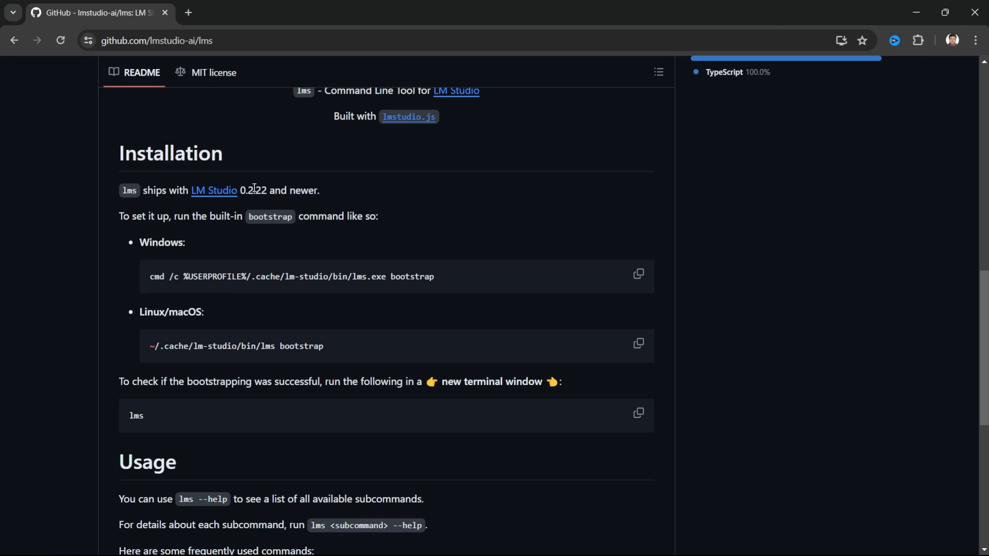
{"action": "mouse_move", "coordinate": [312, 248]}
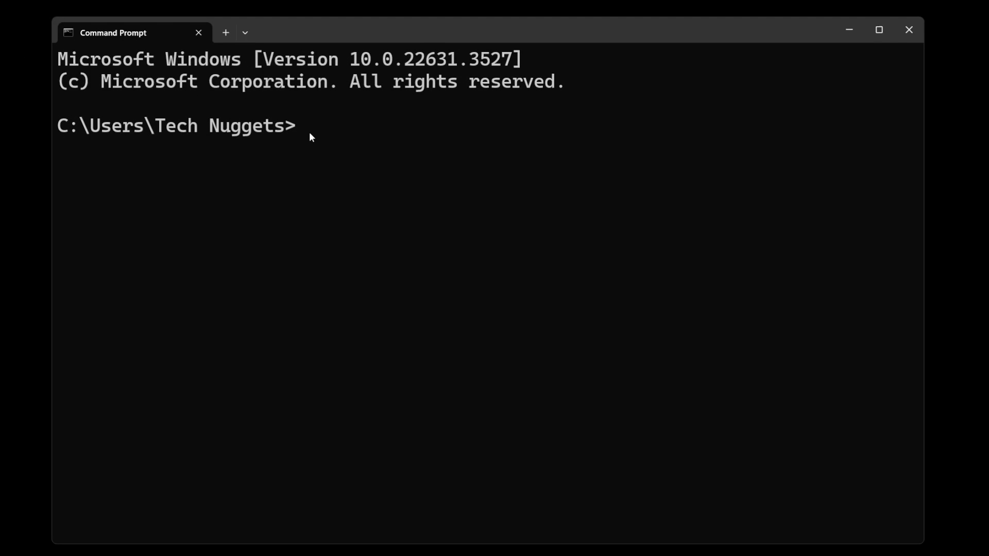
Run the lms.exe bootstrap, then rerun it with C:\Users\"Tech Nuggets" quoted after the path-space failure.
{"action": "type", "text": "cmd /c %USERPROFILE%/.cache/lm-studio/bin/lms.exe bootstrap"}
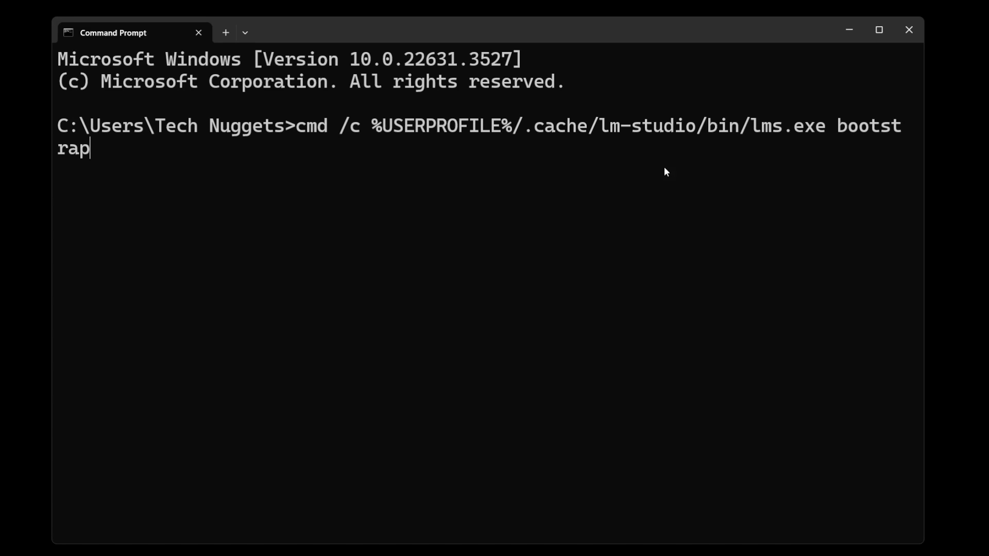
{"action": "mouse_move", "coordinate": [803, 143]}
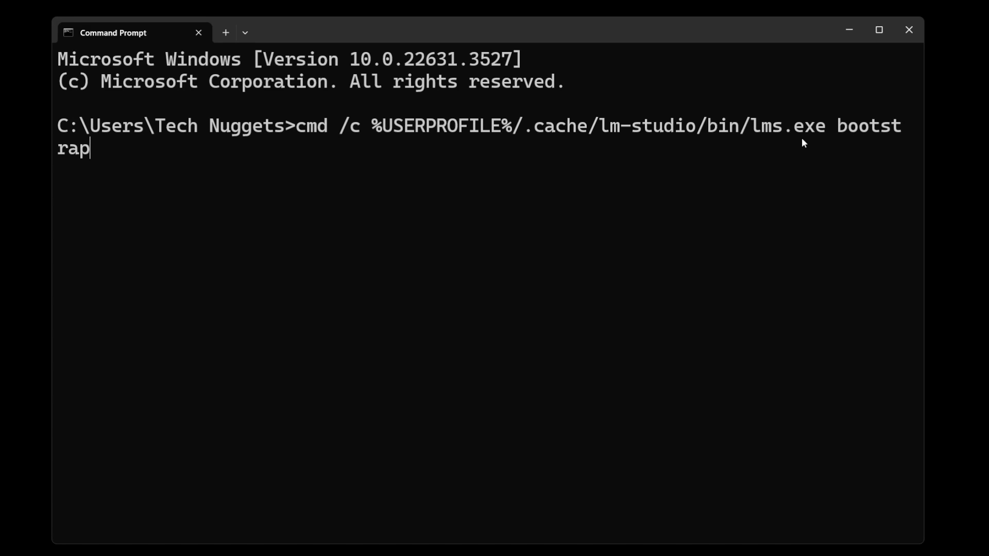
{"action": "key", "text": "enter"}
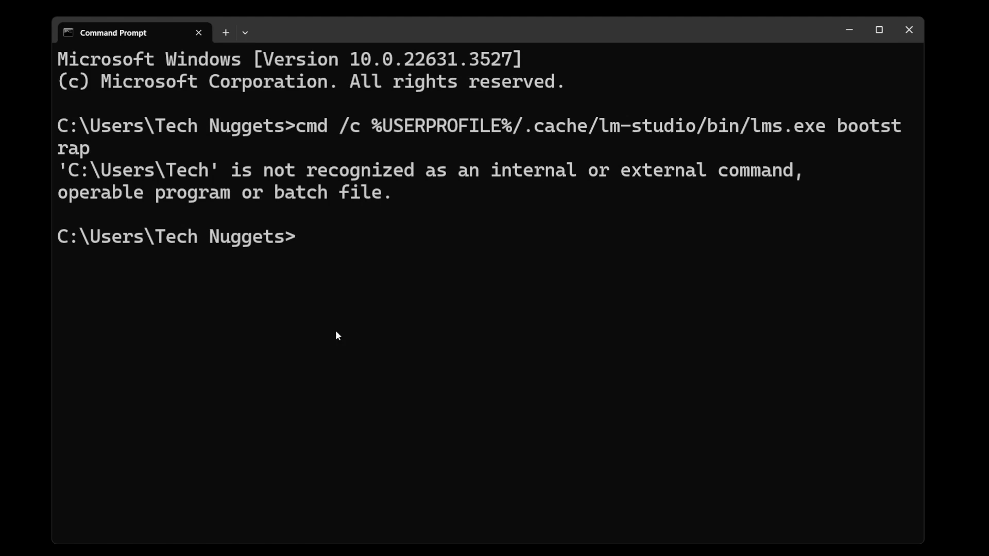
{"action": "mouse_move", "coordinate": [372, 219]}
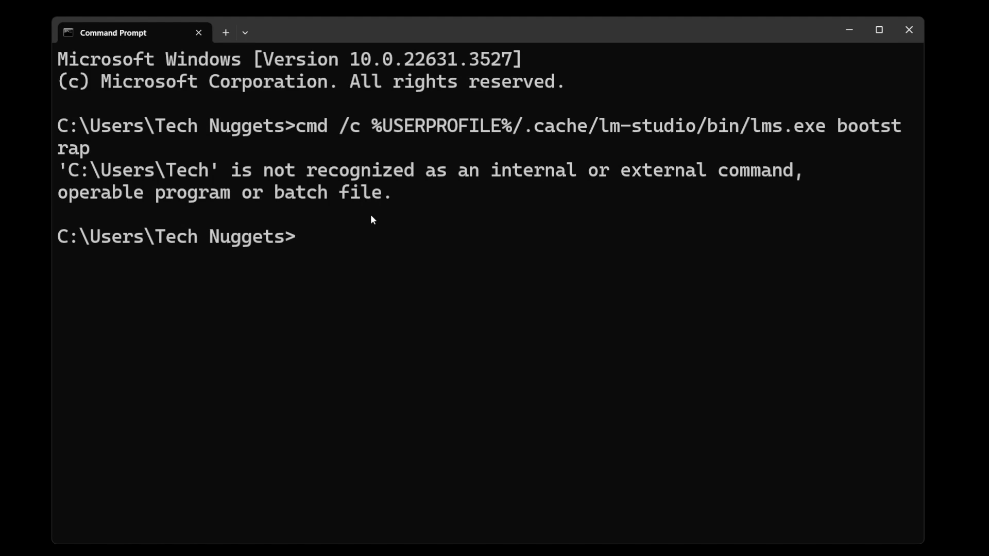
{"action": "mouse_move", "coordinate": [322, 160]}
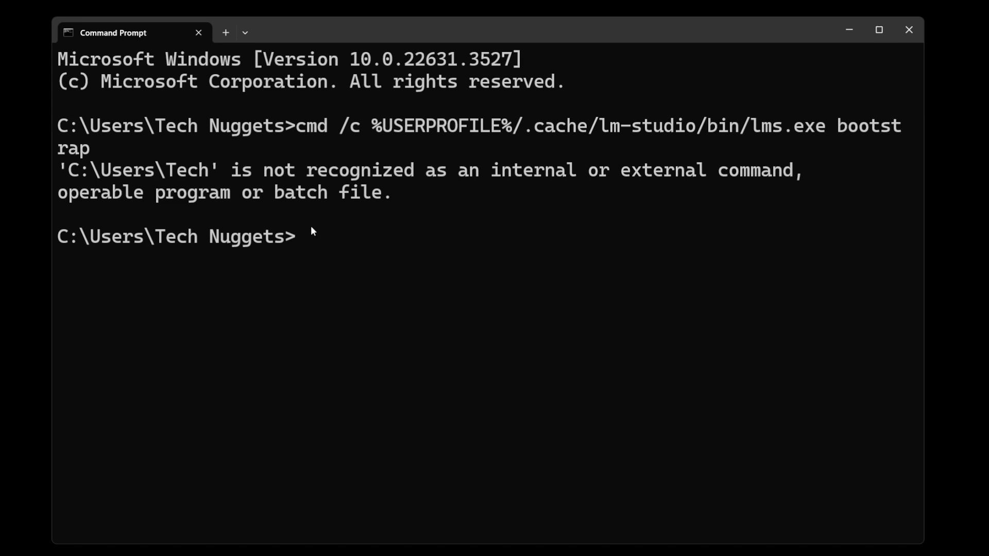
{"action": "mouse_move", "coordinate": [304, 245]}
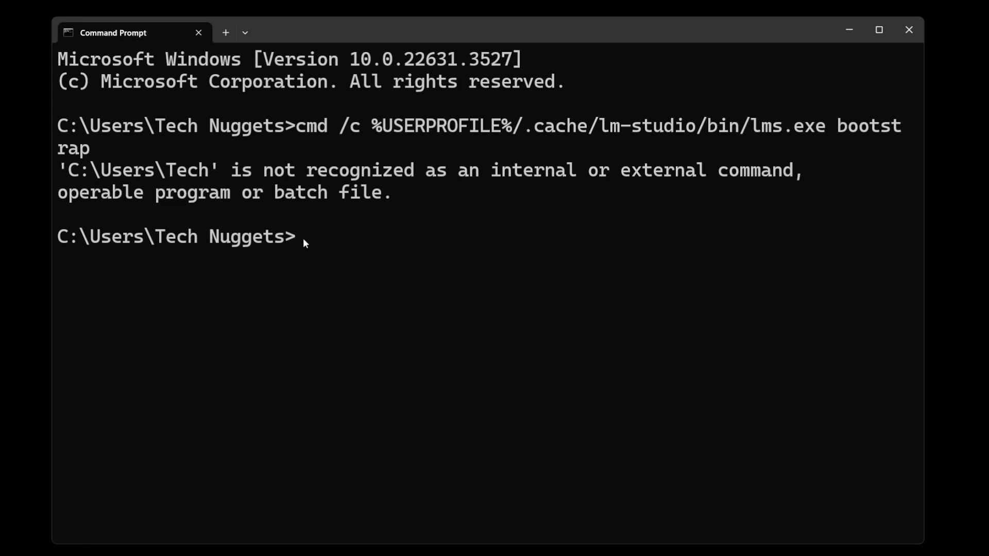
{"action": "type", "text": "cmd /c C:\\Users\\\"Tech Nuggets\"\\.cache/lm-studio/bin/lms.exe bootstrap"}
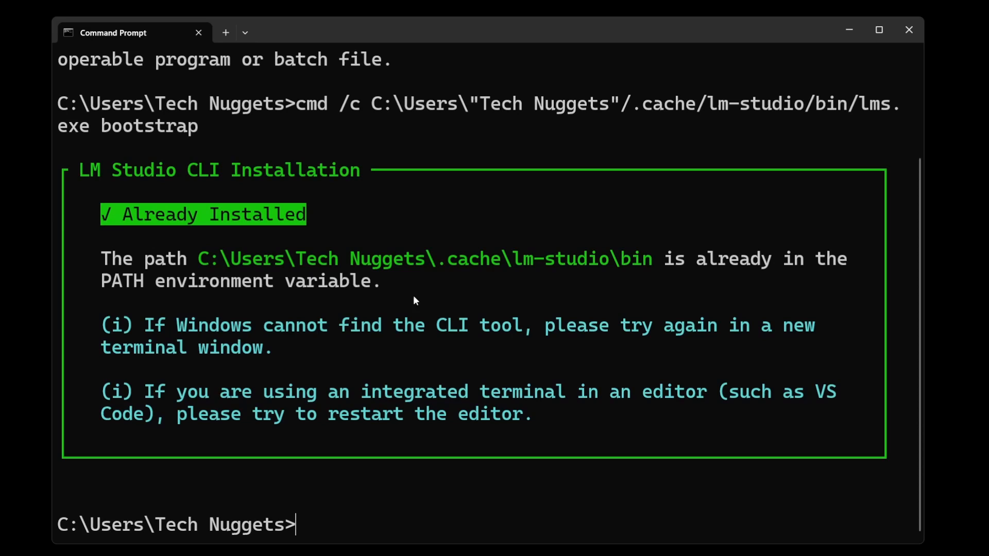
{"action": "mouse_move", "coordinate": [255, 243]}
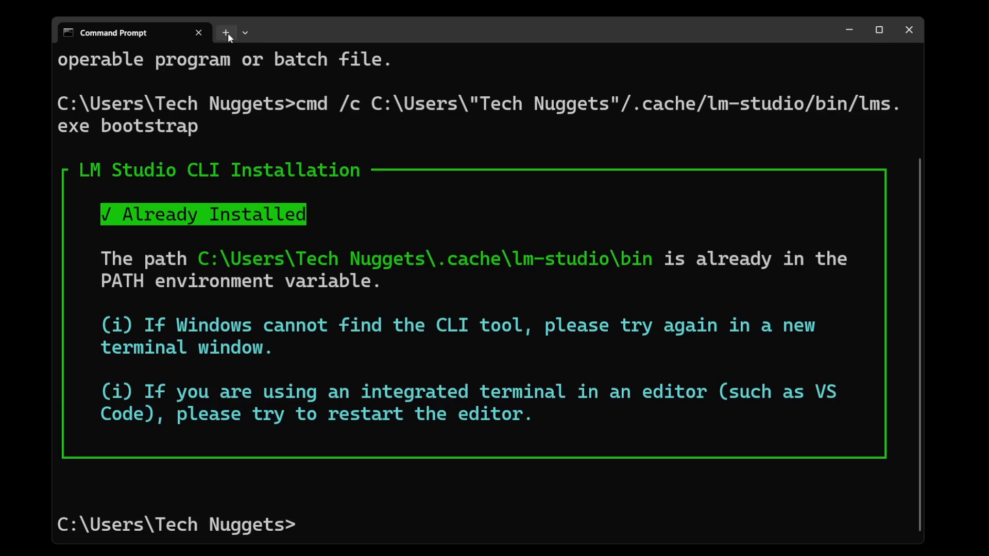
{"action": "left_click", "coordinate": [225, 32]}
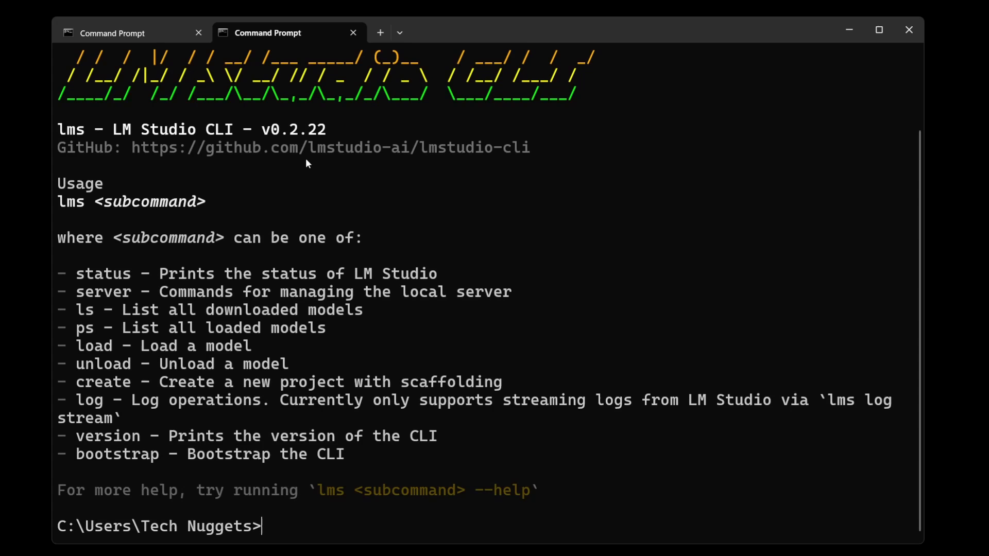
{"action": "type", "text": "lms"}
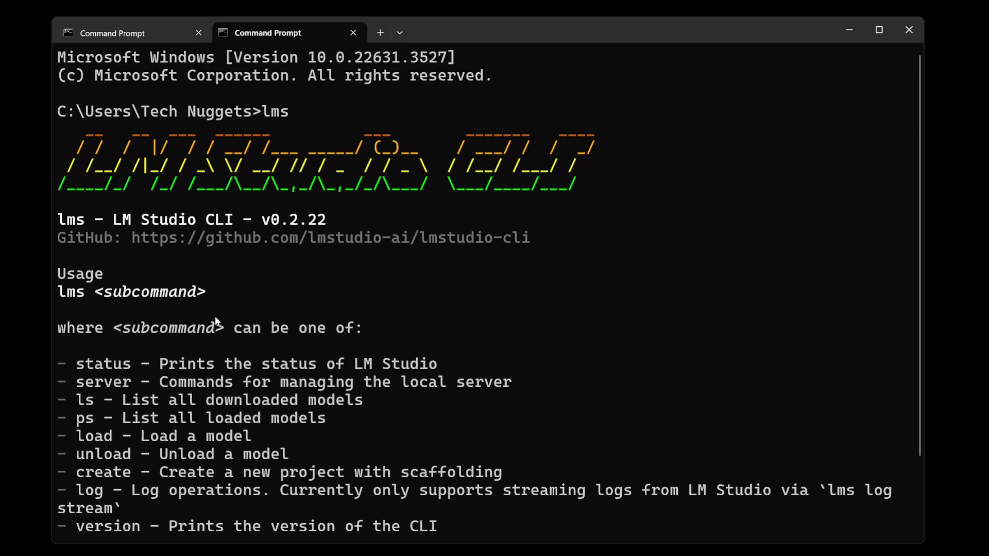
{"action": "scroll", "scroll_direction": "down", "scroll_amount": 3}
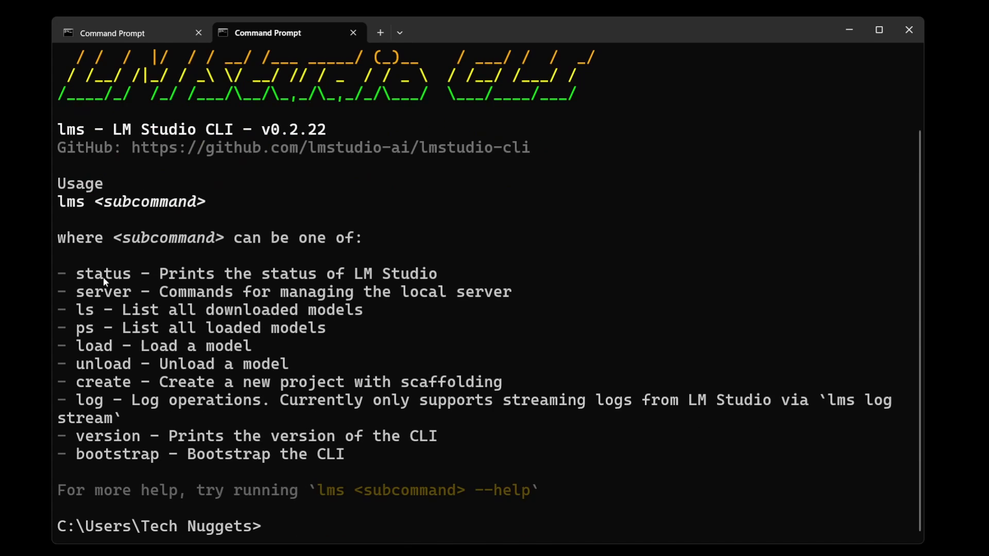
{"action": "mouse_move", "coordinate": [109, 205]}
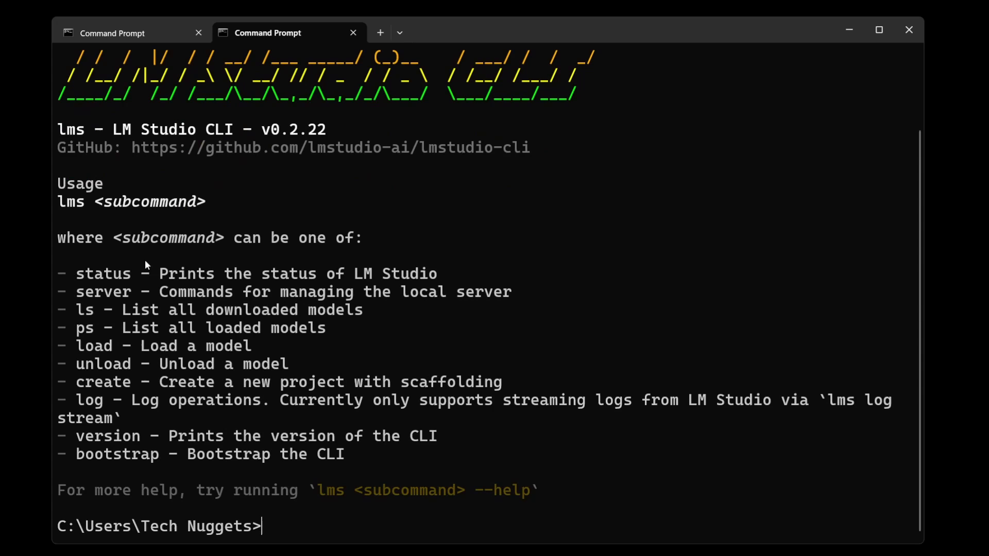
{"action": "mouse_move", "coordinate": [133, 309]}
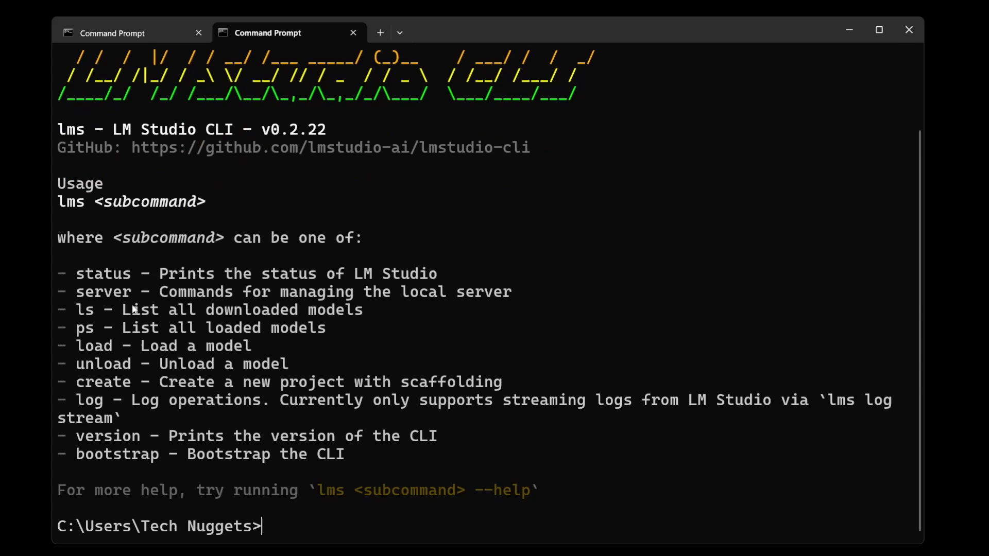
{"action": "mouse_move", "coordinate": [105, 375]}
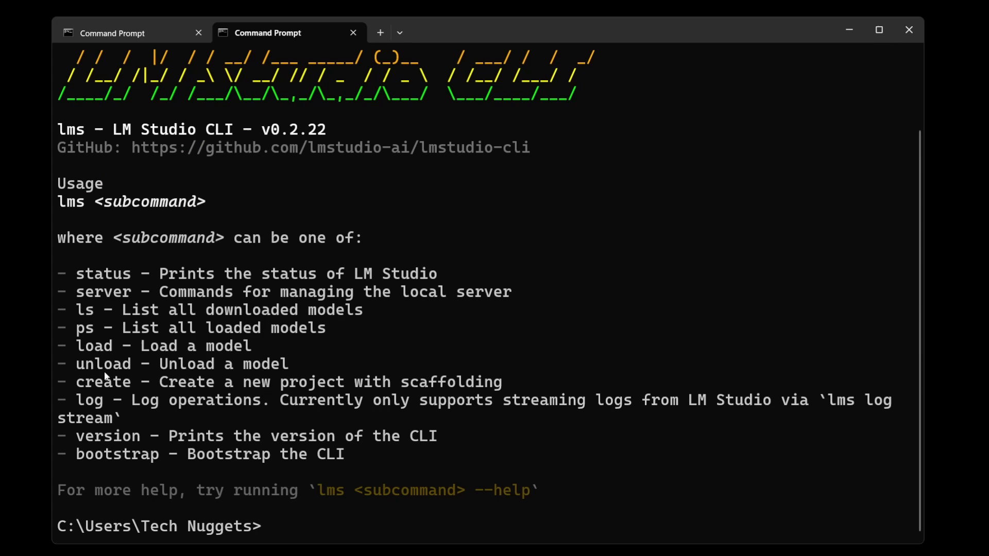
{"action": "mouse_move", "coordinate": [142, 411]}
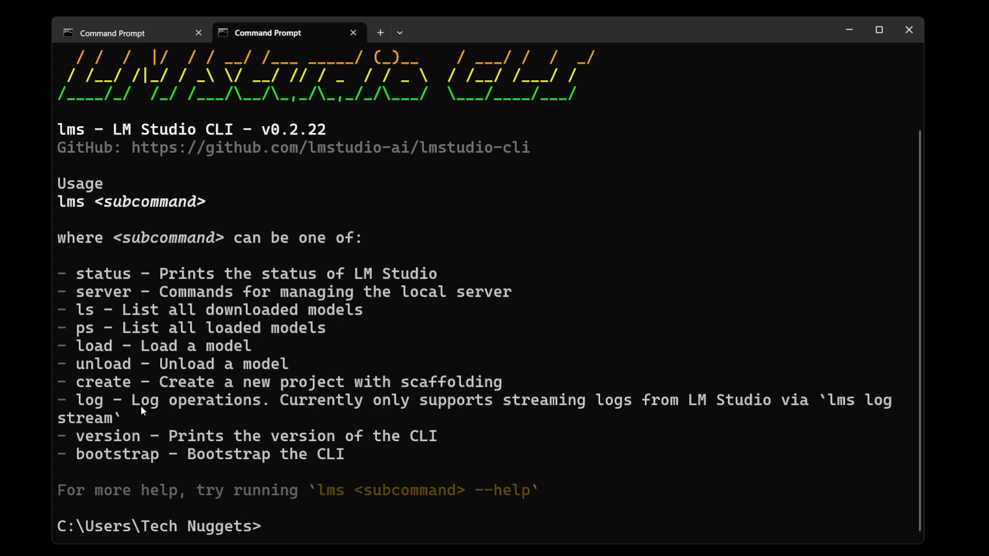
{"action": "mouse_move", "coordinate": [203, 424]}
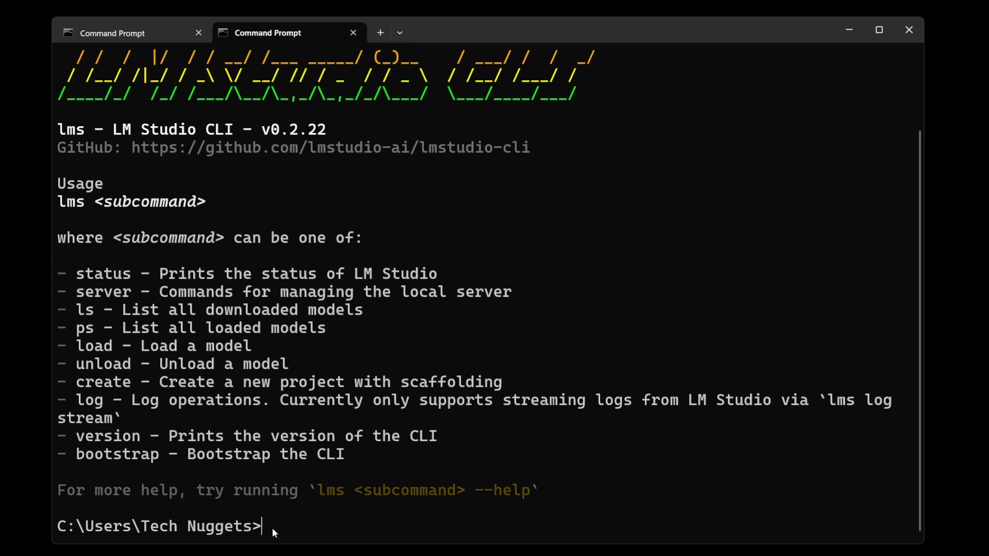
{"action": "mouse_move", "coordinate": [282, 531]}
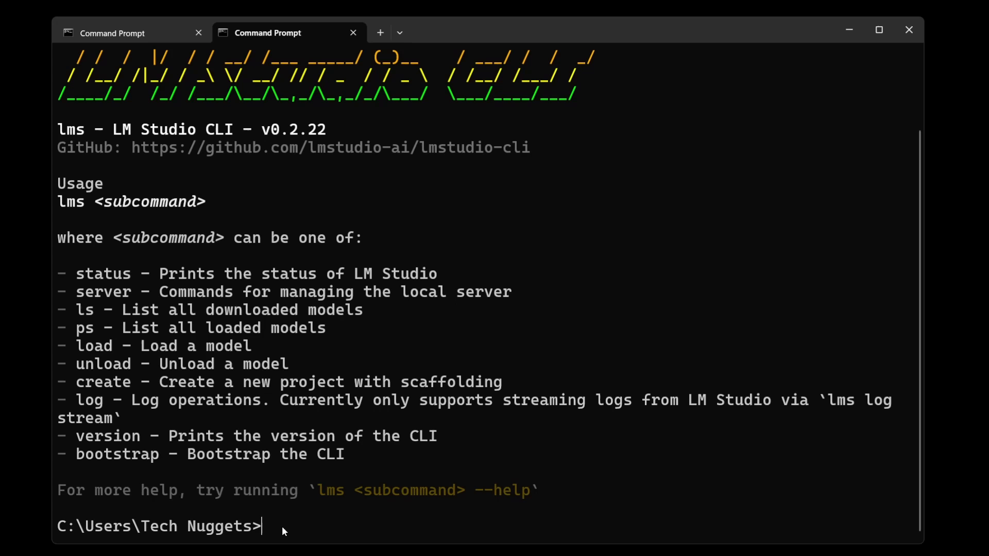
Check lms status, run lms server start and acknowledge with OK to launch the server on port 1234.
{"action": "type", "text": "lms status"}
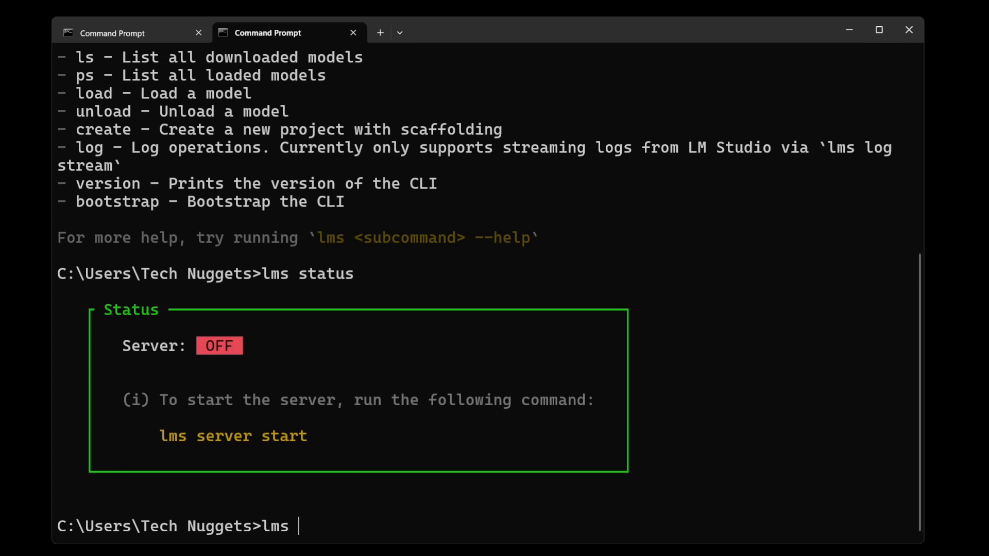
{"action": "type", "text": "server start"}
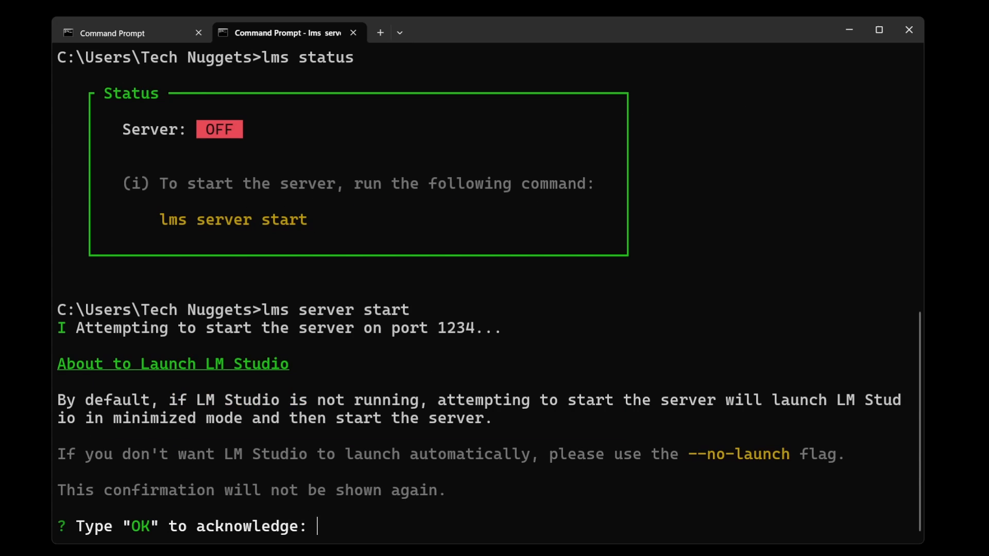
{"action": "type", "text": "OK"}
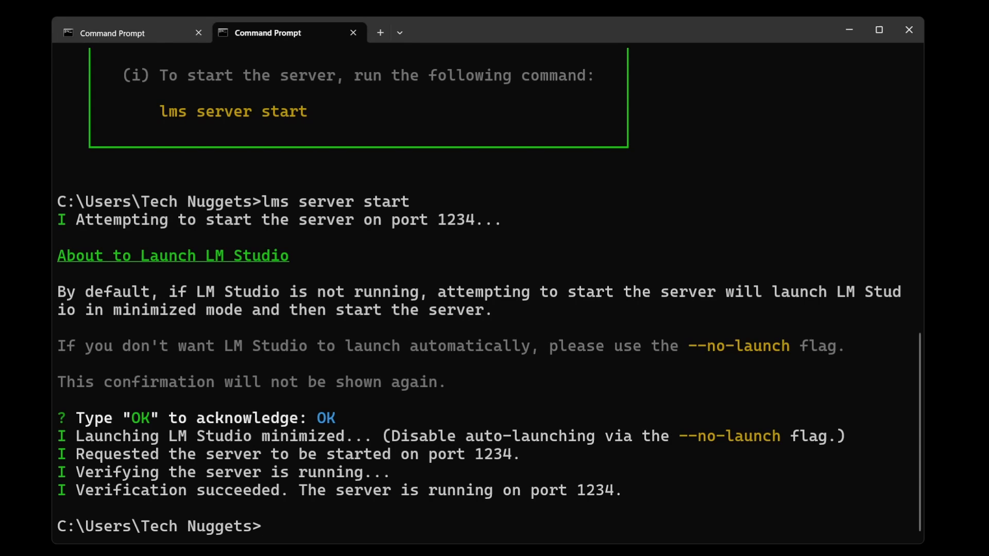
{"action": "mouse_move", "coordinate": [460, 344]}
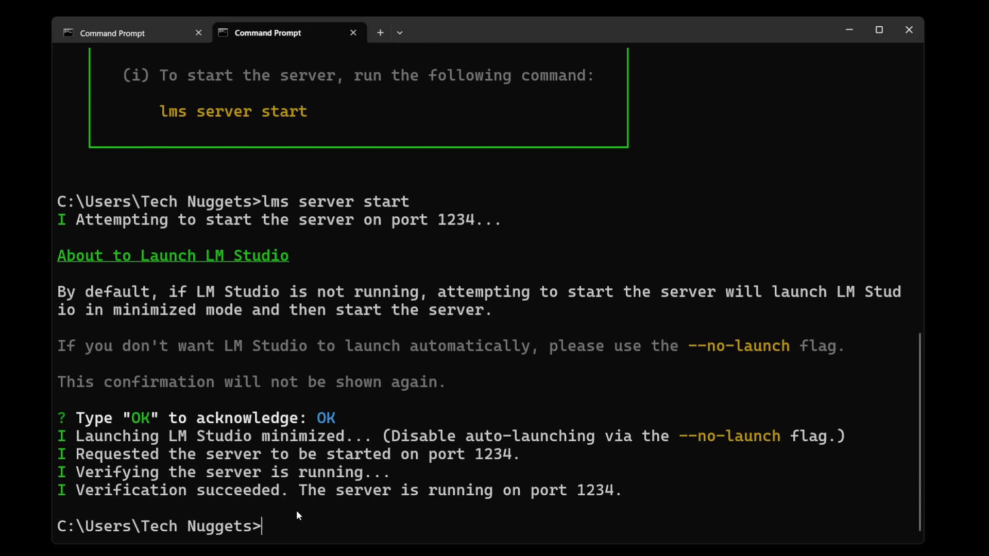
Run lms status showing the server on, then lms ls listing the two downloaded models (2.47 GB).
{"action": "type", "text": "lms status"}
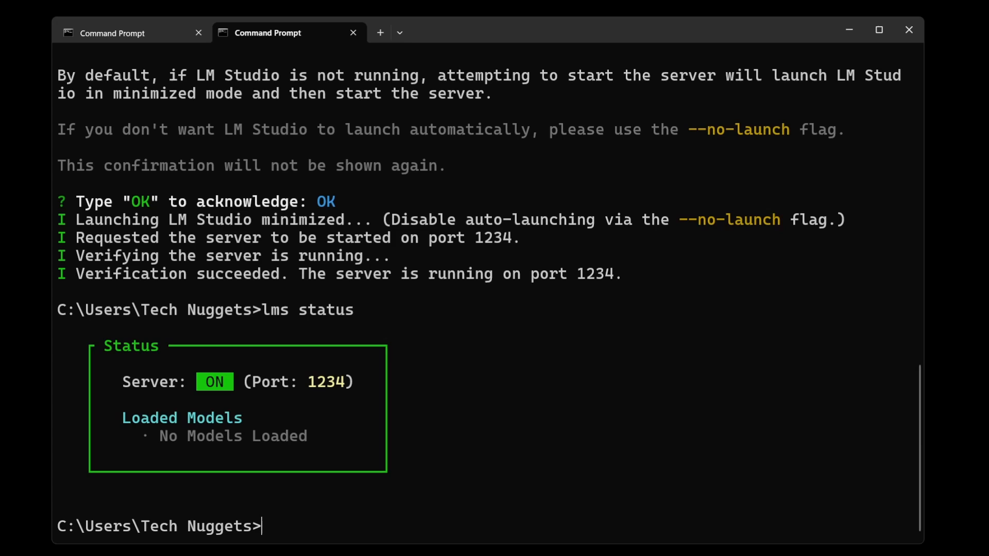
{"action": "type", "text": "lms list"}
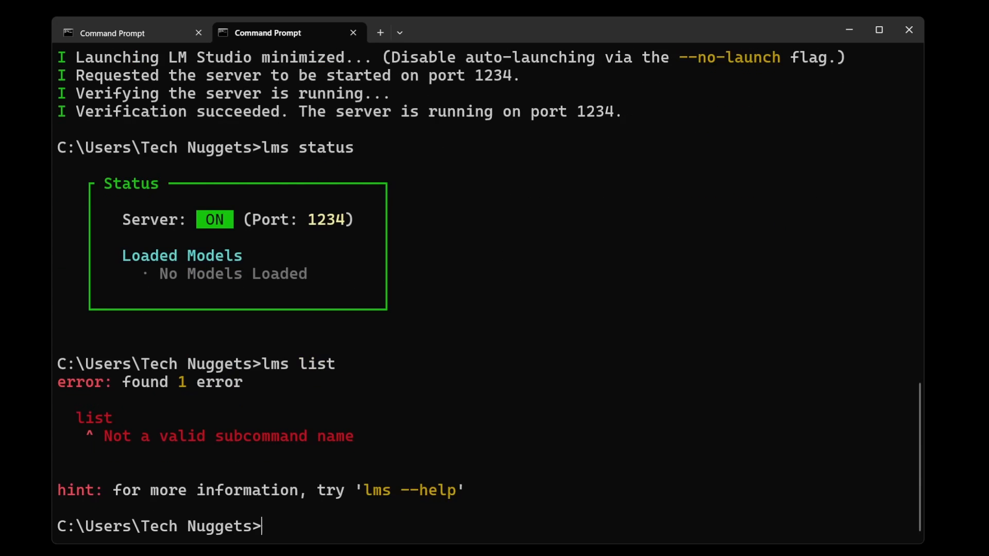
{"action": "type", "text": "lms"}
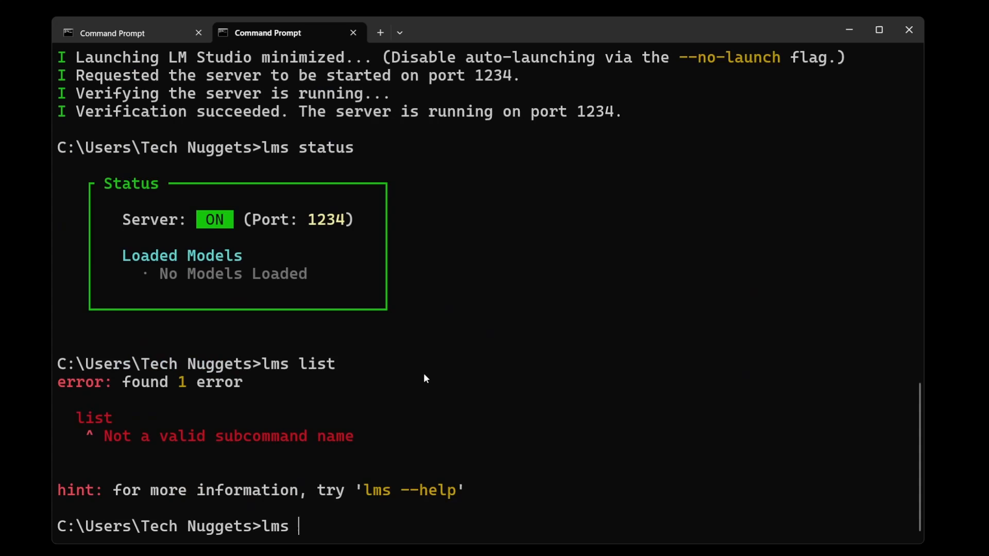
{"action": "type", "text": "ls"}
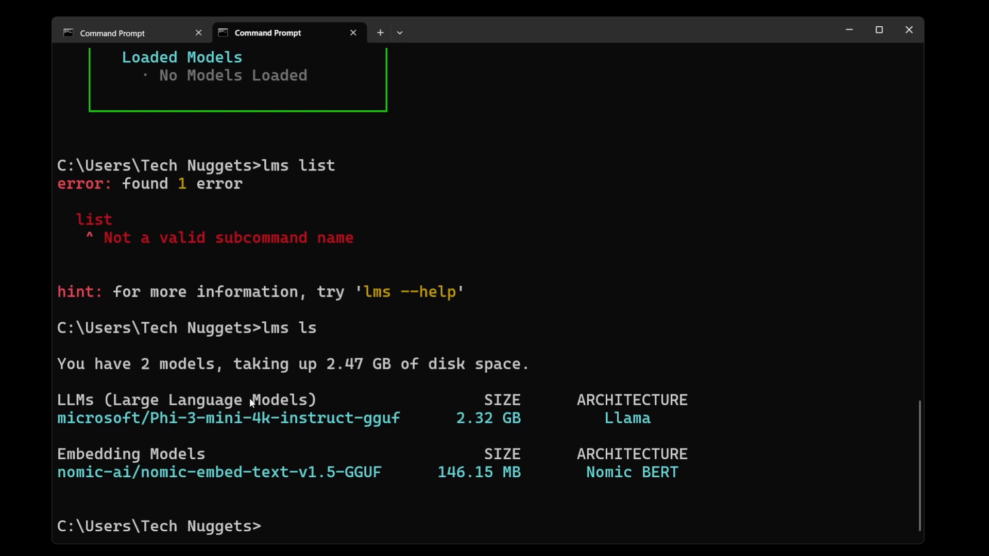
Run lms load microsoft/Phi-3-mini-4k-instruct-gguf, copying the model name from the ls output.
{"action": "type", "text": "lms"}
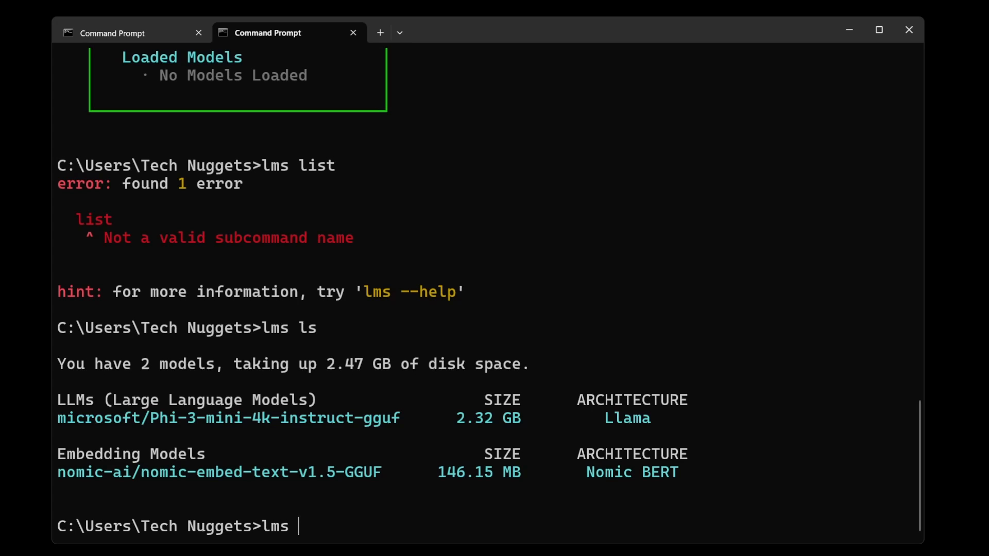
{"action": "type", "text": "load"}
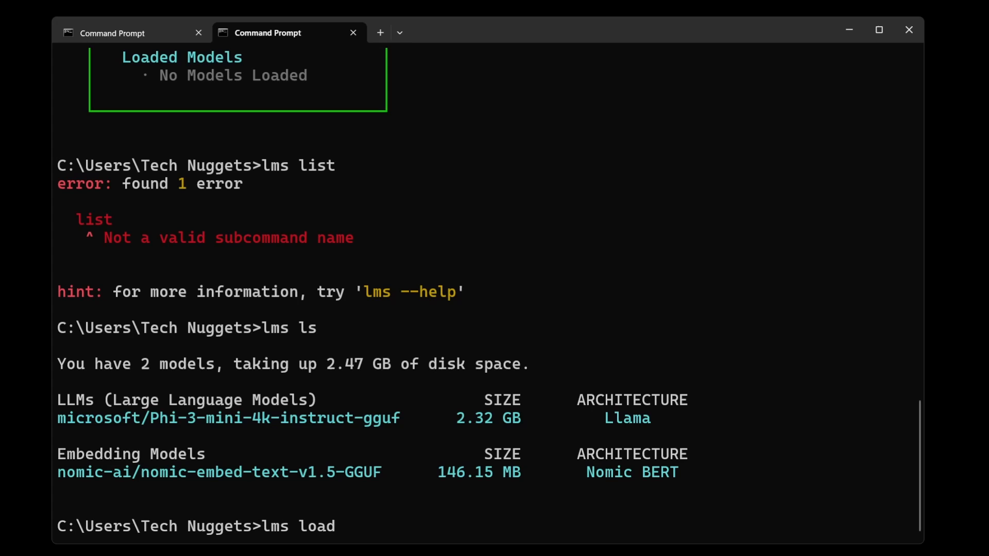
{"action": "double_click", "coordinate": [102, 418]}
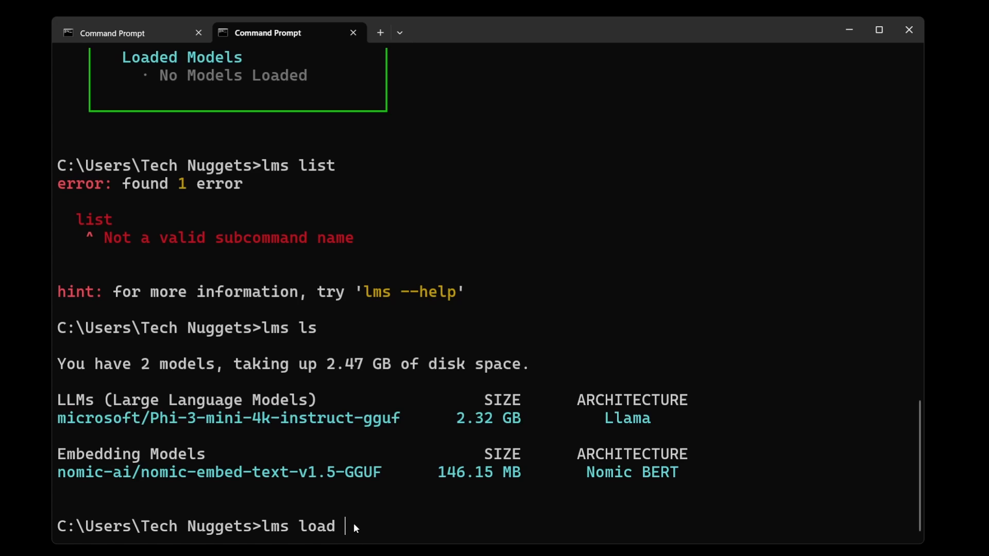
{"action": "type", "text": "microsoft/Phi-3-mini-4k-instruct-gguf"}
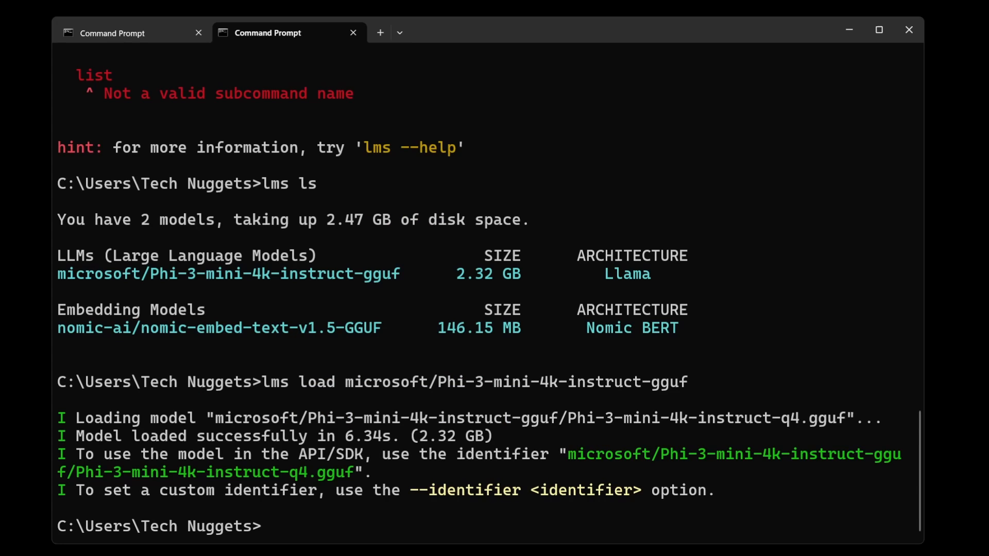
Run lms status to confirm the Phi-3-mini-4k-instruct q4 model is loaded on port 1234.
{"action": "type", "text": "lms status"}
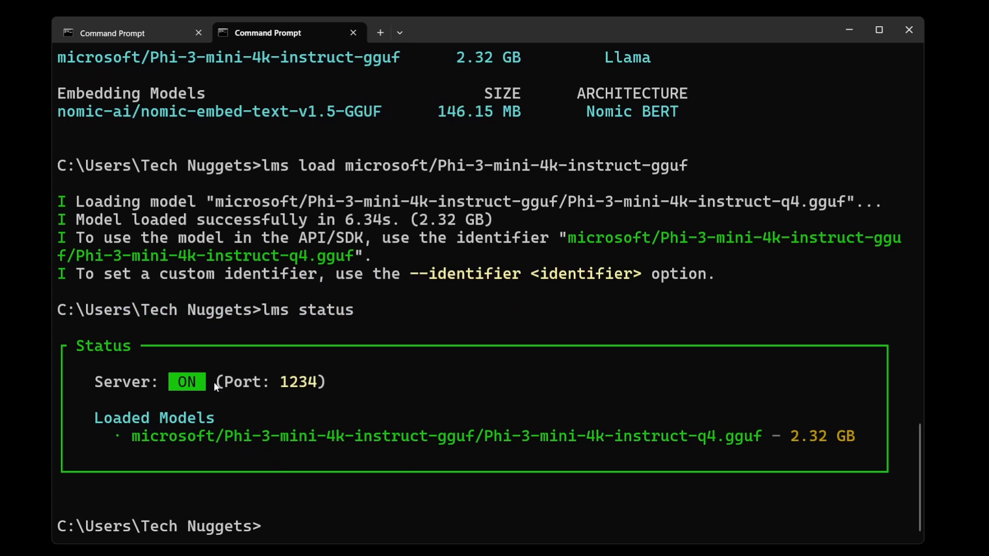
{"action": "mouse_move", "coordinate": [404, 444]}
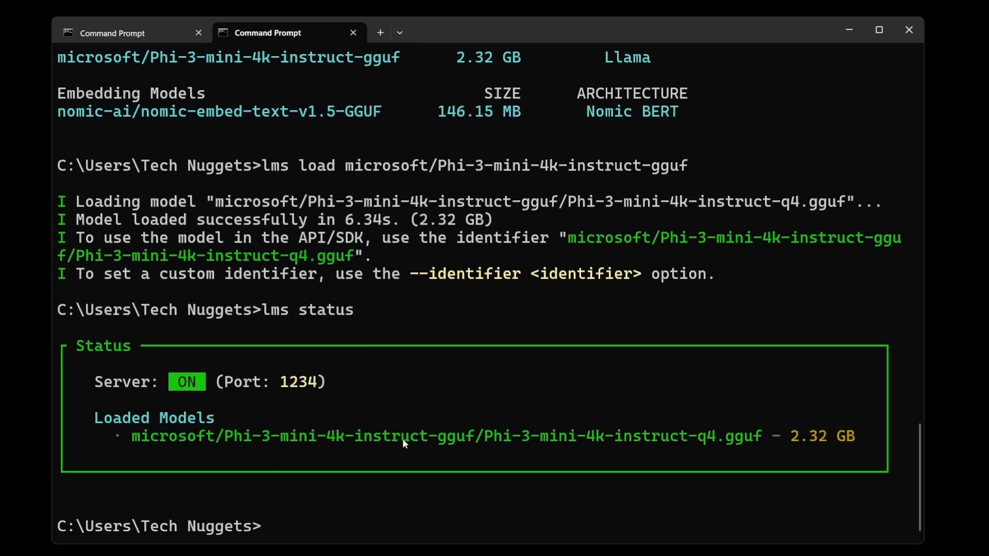
{"action": "mouse_move", "coordinate": [314, 456]}
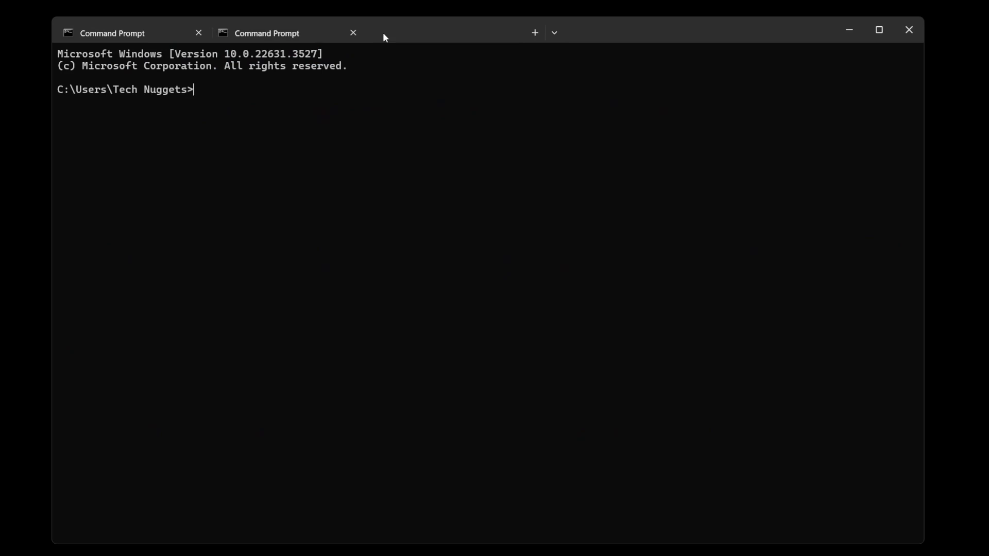
{"action": "left_click", "coordinate": [534, 32]}
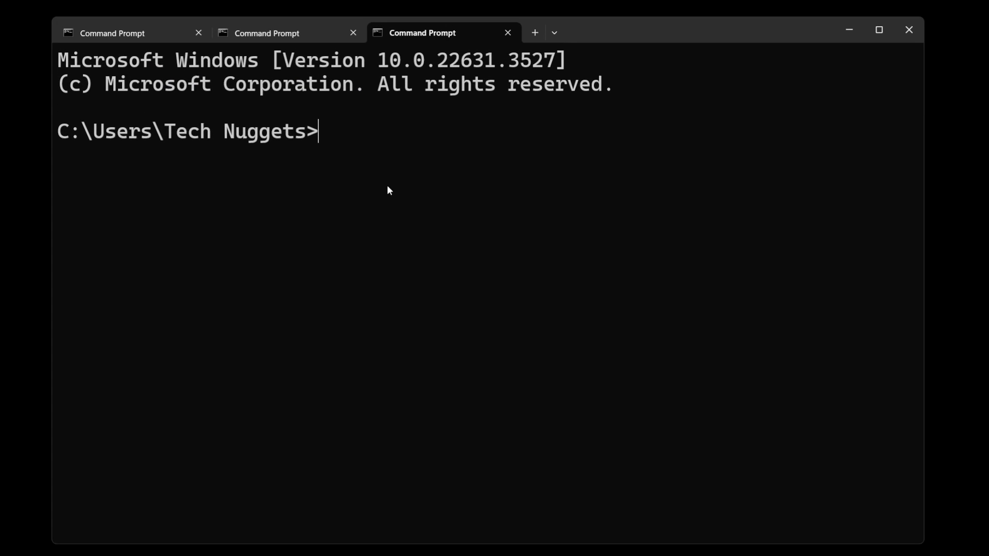
{"action": "type", "text": "curl"}
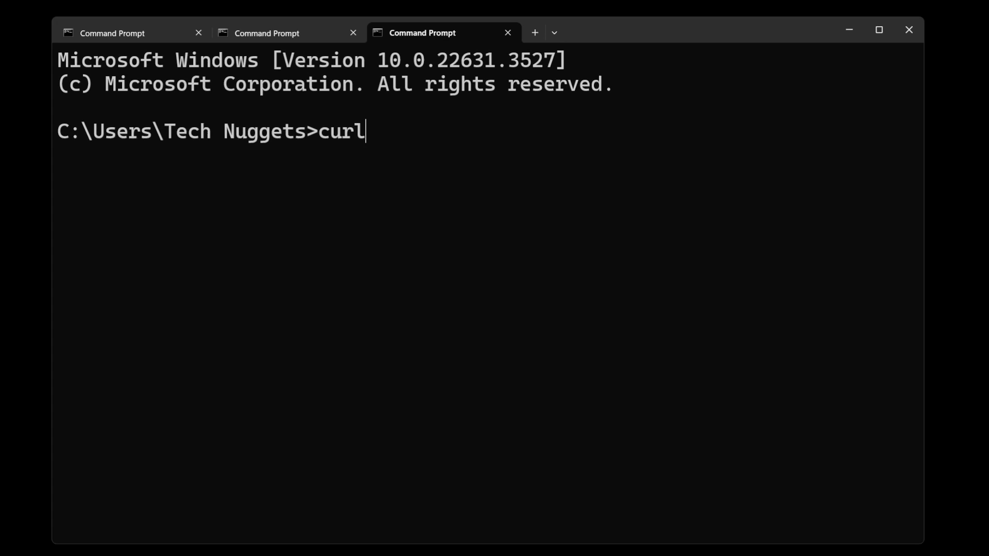
{"action": "type", "text": "http:/"}
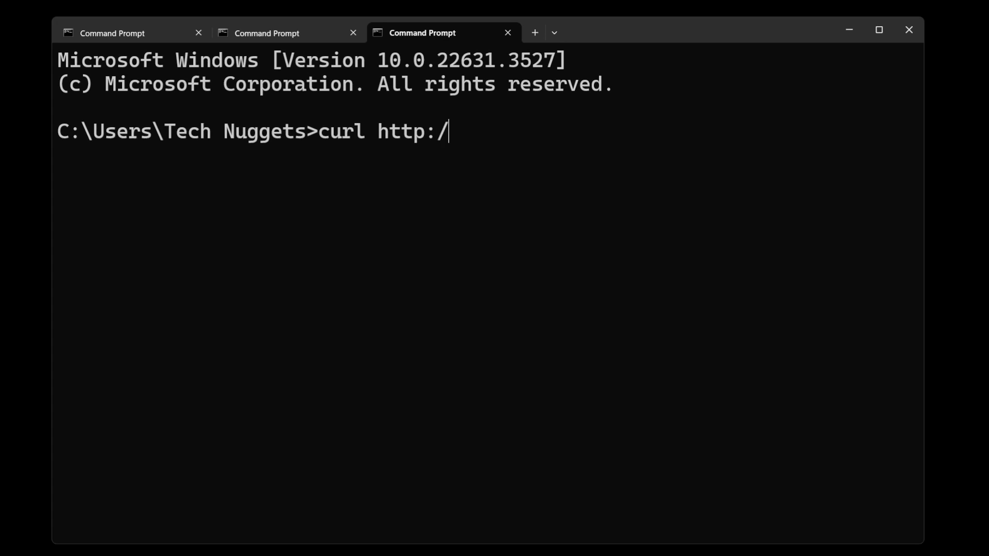
{"action": "type", "text": "/localh"}
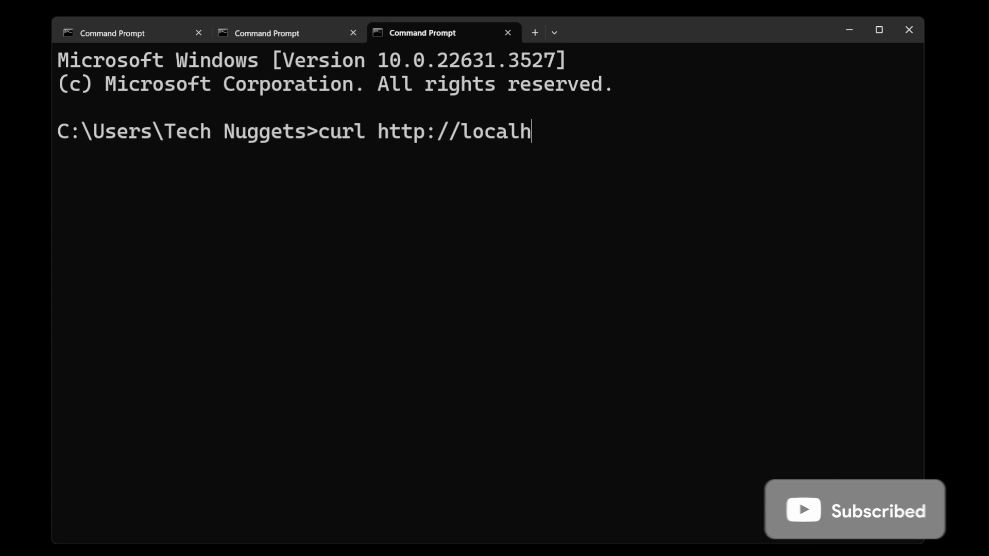
{"action": "type", "text": "ost:12"}
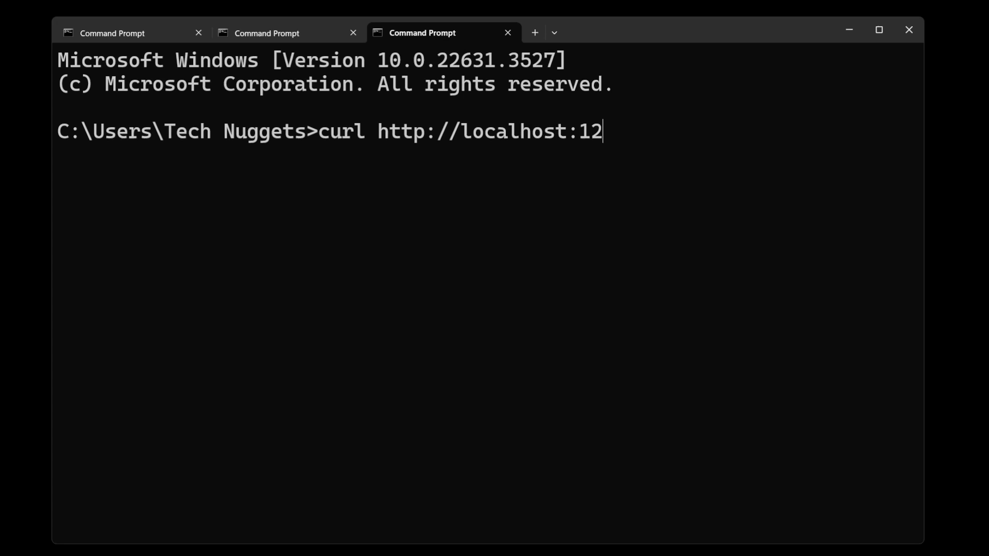
{"action": "type", "text": "34/v1"}
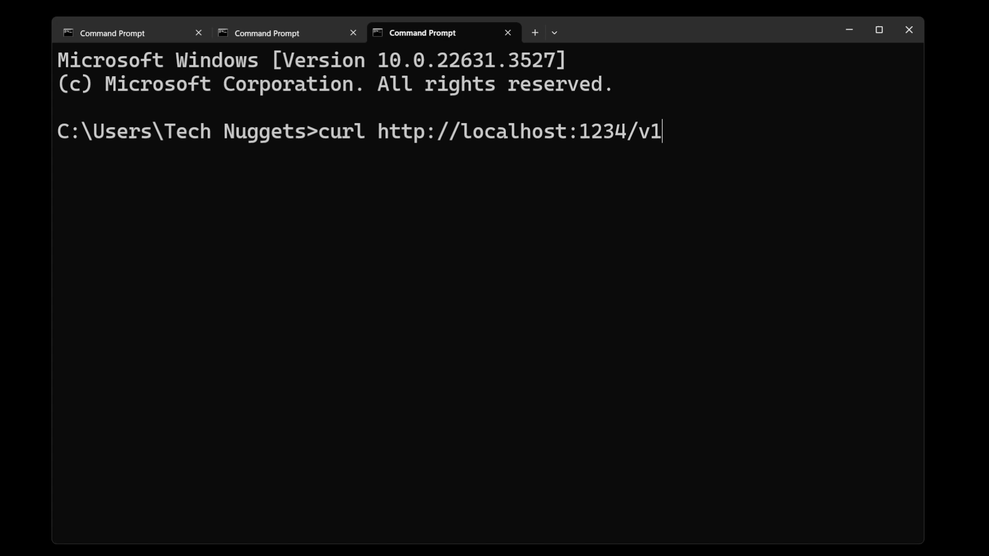
{"action": "type", "text": "/models/"}
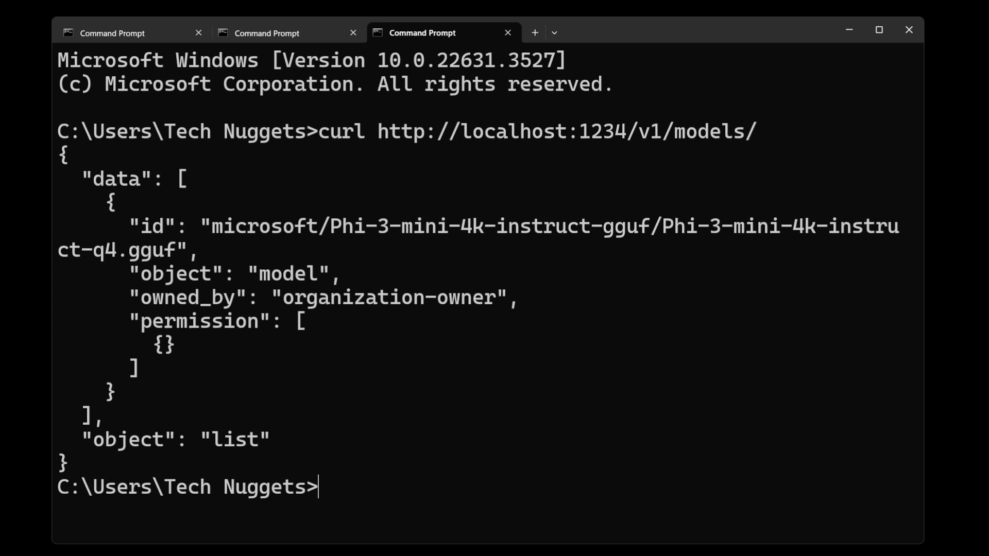
{"action": "mouse_move", "coordinate": [317, 252]}
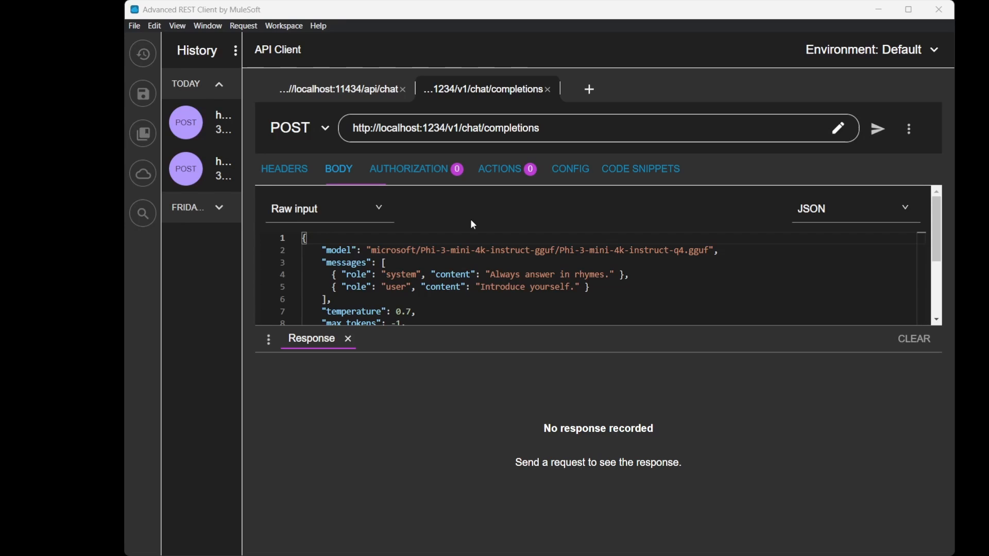
{"action": "mouse_move", "coordinate": [327, 136]}
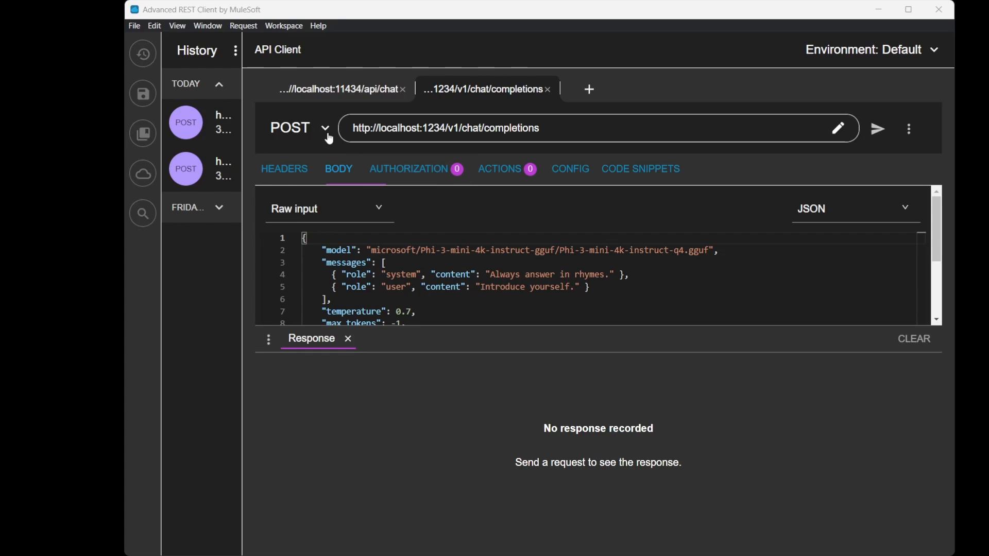
{"action": "mouse_move", "coordinate": [544, 132]}
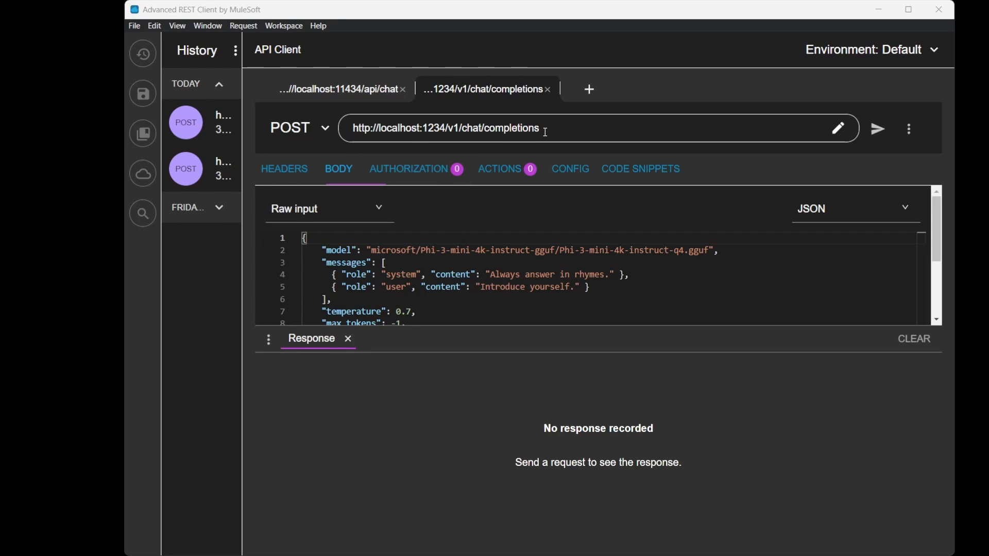
{"action": "left_click", "coordinate": [441, 128]}
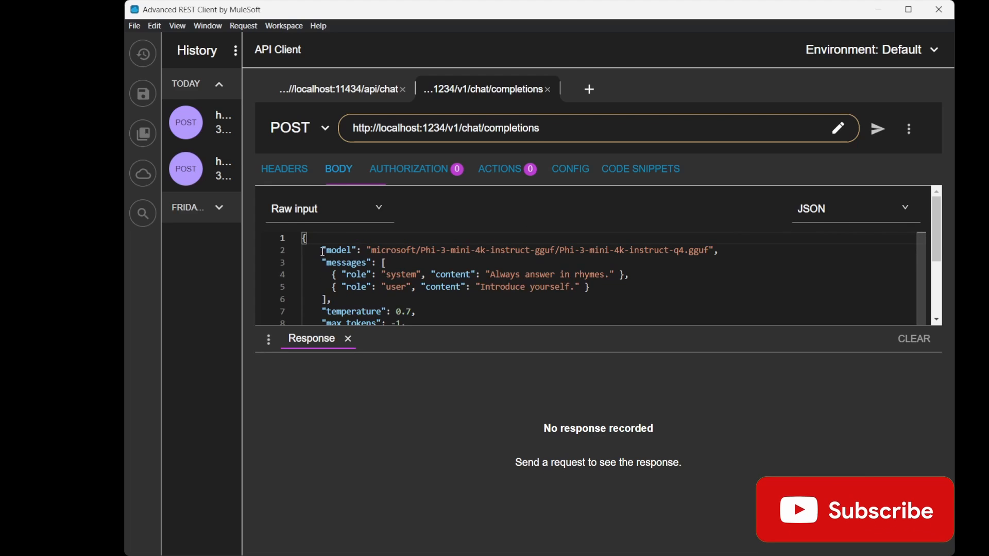
{"action": "left_click_drag", "start_coordinate": [323, 250], "coordinate": [701, 249]}
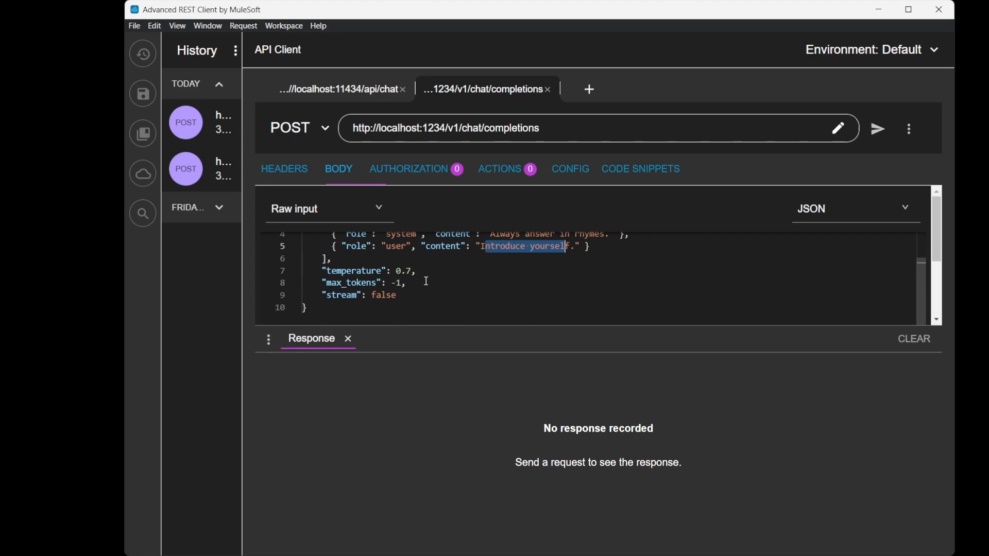
{"action": "mouse_move", "coordinate": [323, 296]}
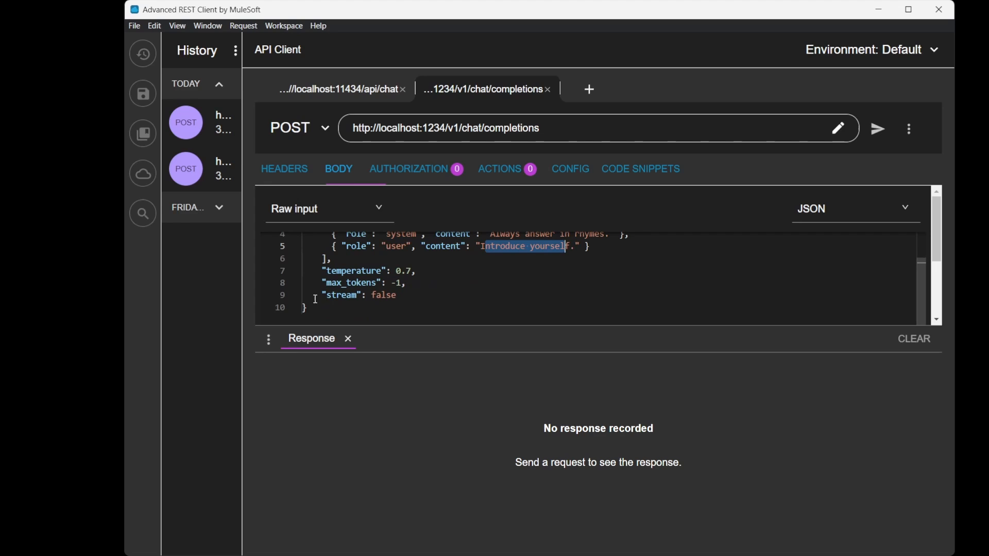
{"action": "mouse_move", "coordinate": [433, 372]}
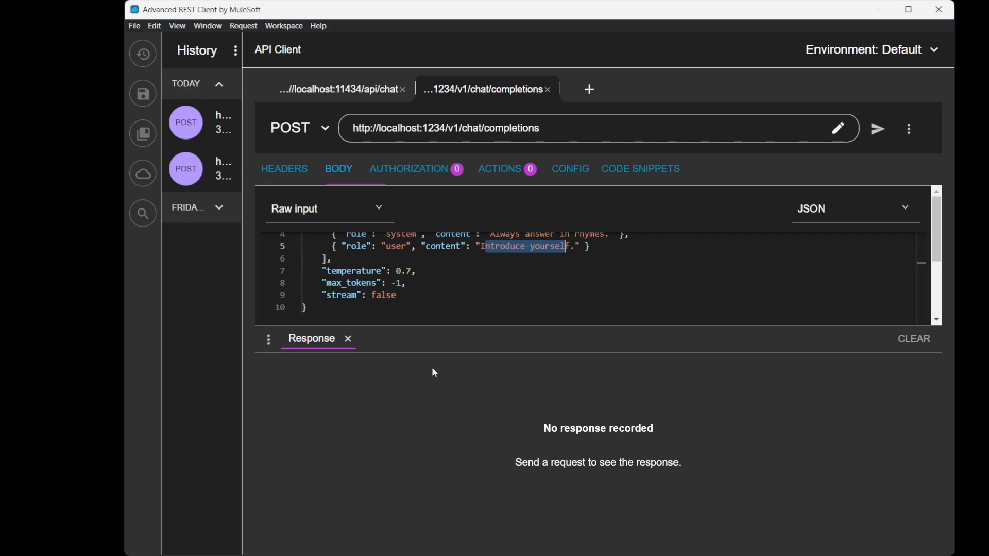
{"action": "mouse_move", "coordinate": [421, 372]}
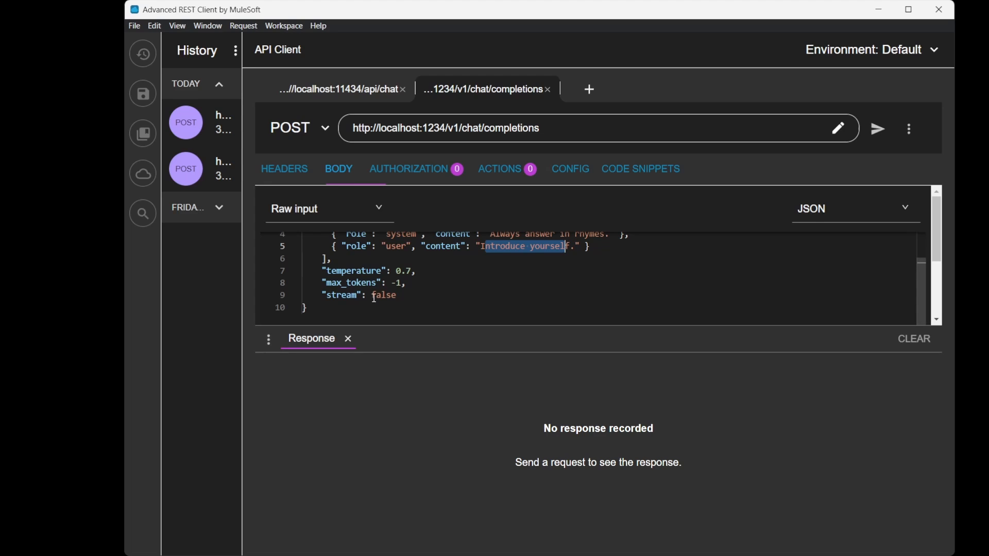
{"action": "mouse_move", "coordinate": [427, 302]}
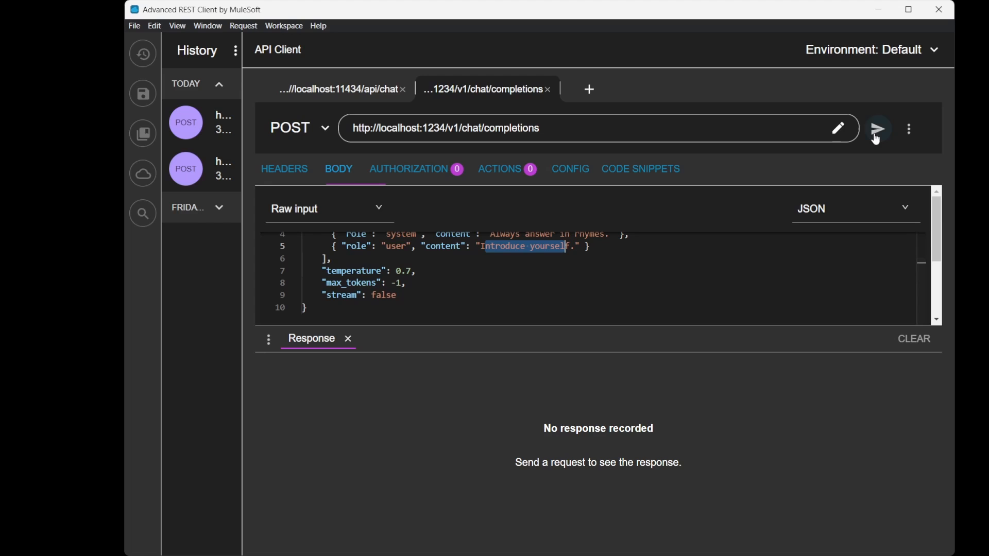
Send the chat completions request and receive the Phi-3 model's rhyming self-introduction JSON reply.
{"action": "left_click", "coordinate": [877, 128]}
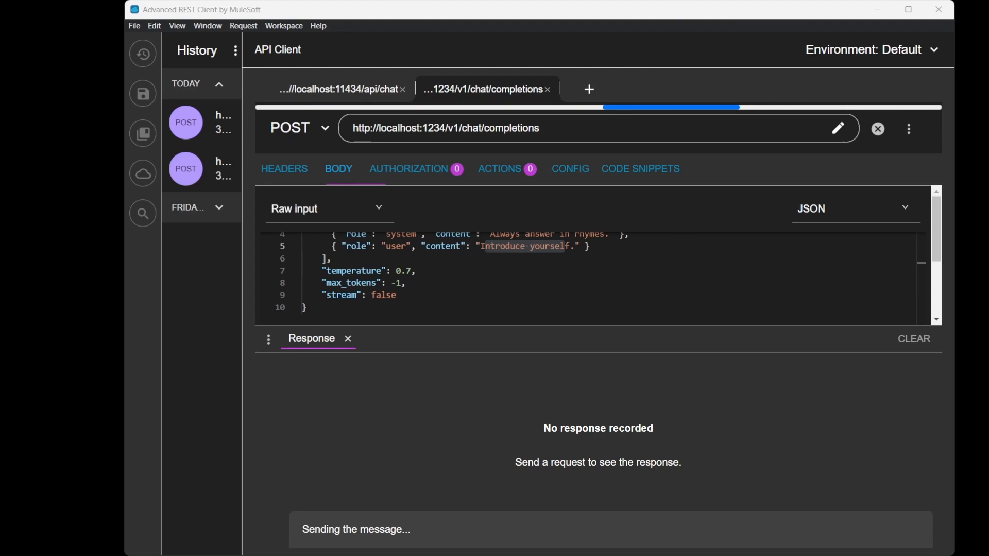
{"action": "left_click", "coordinate": [877, 129]}
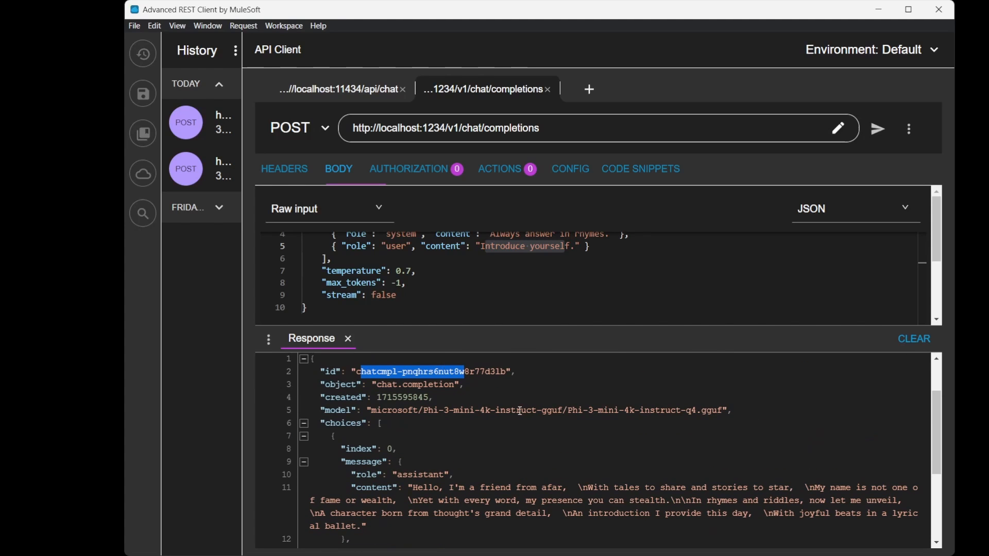
{"action": "left_click", "coordinate": [566, 452]}
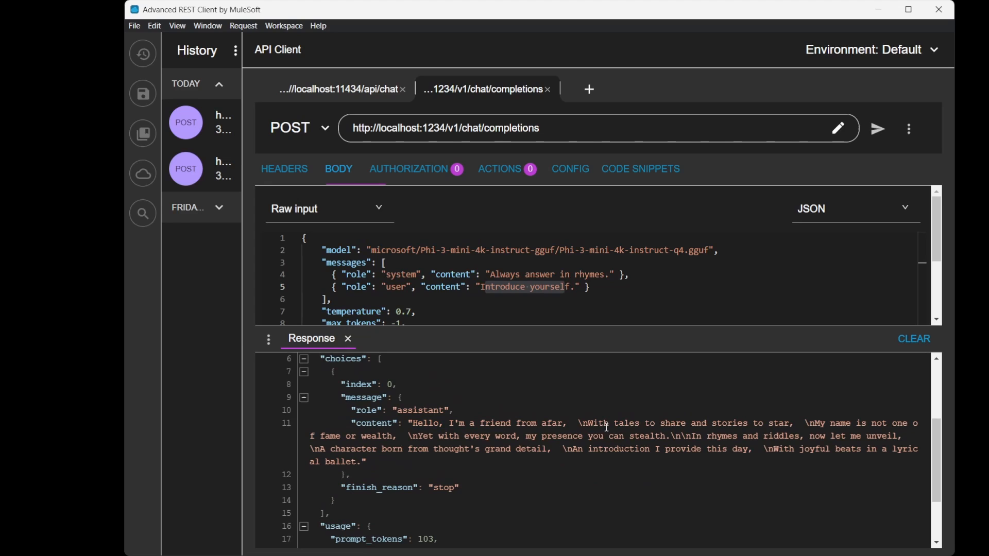
{"action": "mouse_move", "coordinate": [612, 421]}
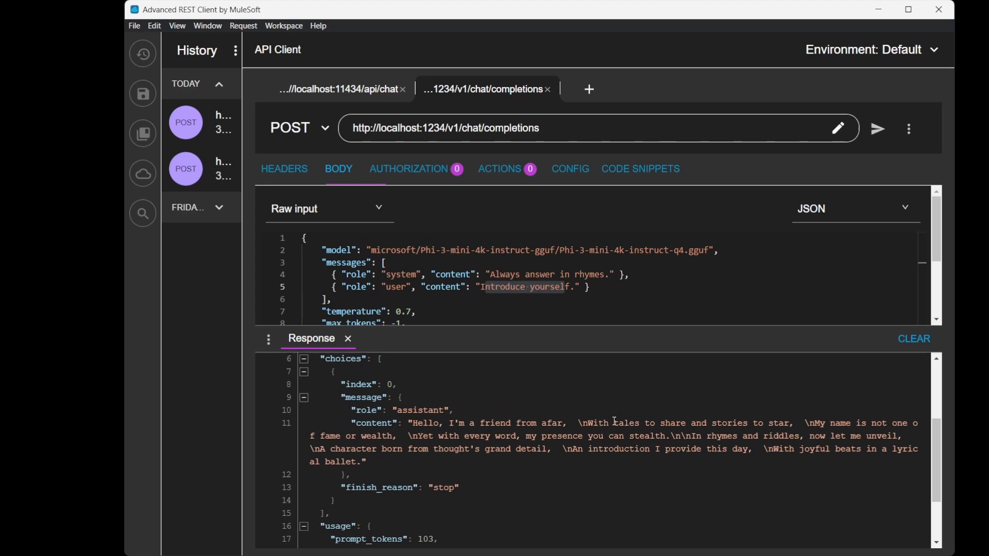
{"action": "left_click_drag", "start_coordinate": [613, 423], "coordinate": [749, 423]}
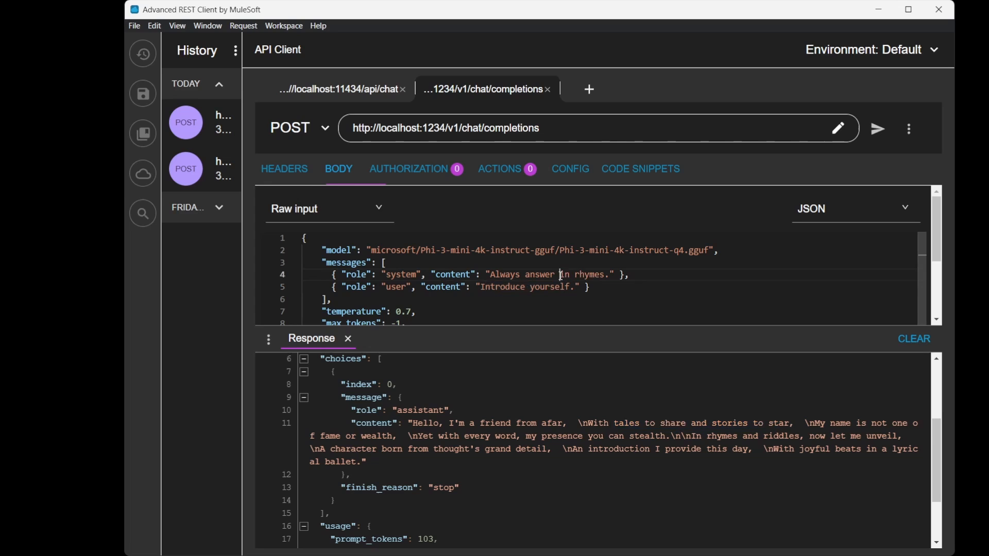
{"action": "double_click", "coordinate": [574, 275]}
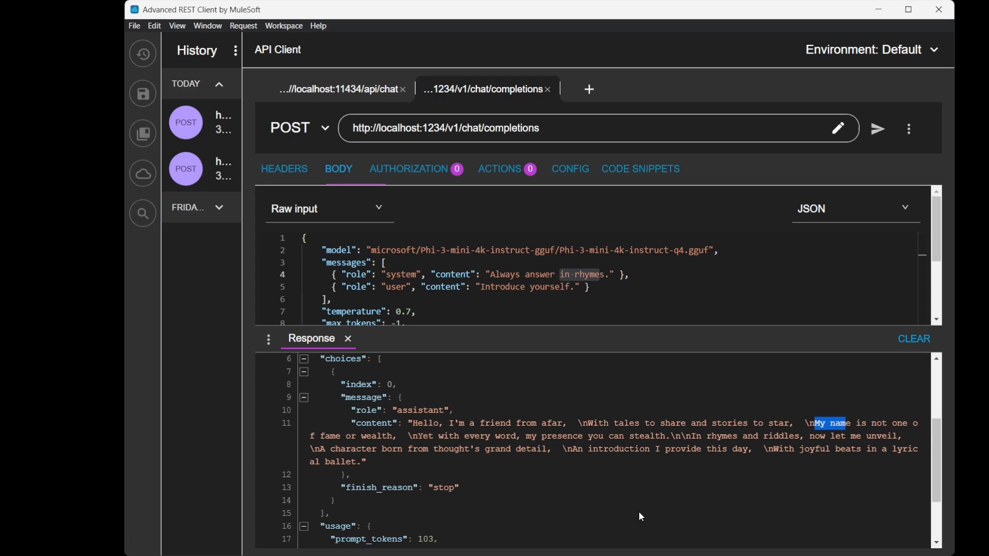
{"action": "mouse_move", "coordinate": [635, 515]}
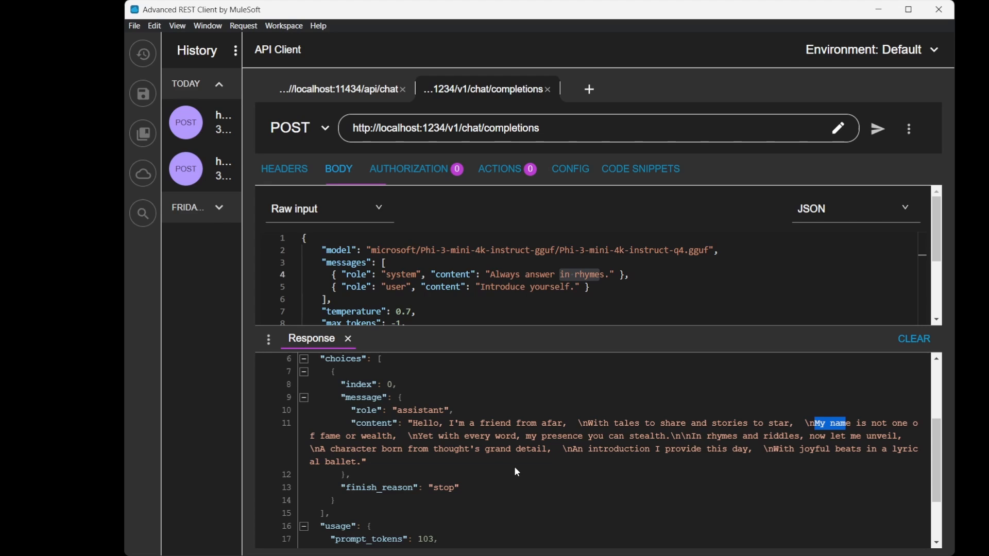
{"action": "mouse_move", "coordinate": [173, 469]}
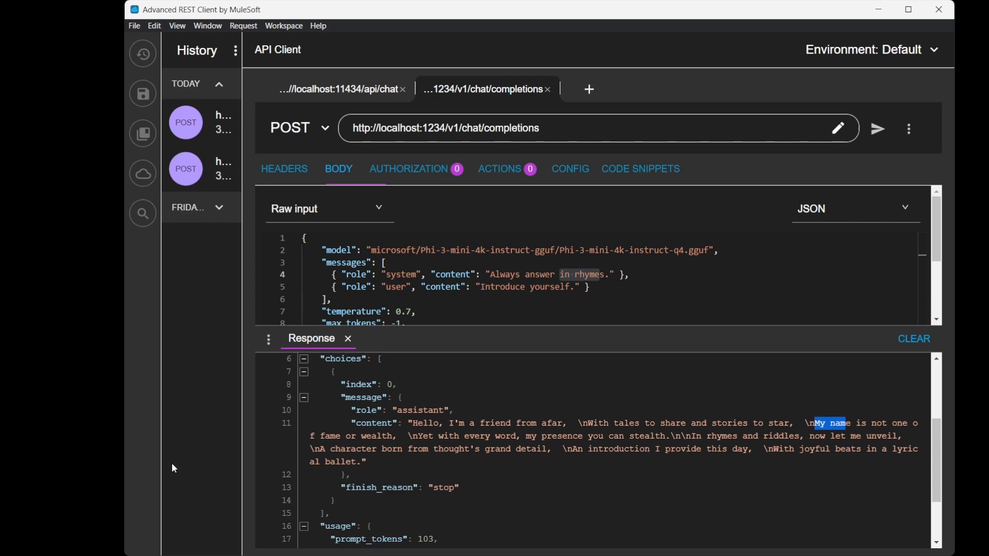